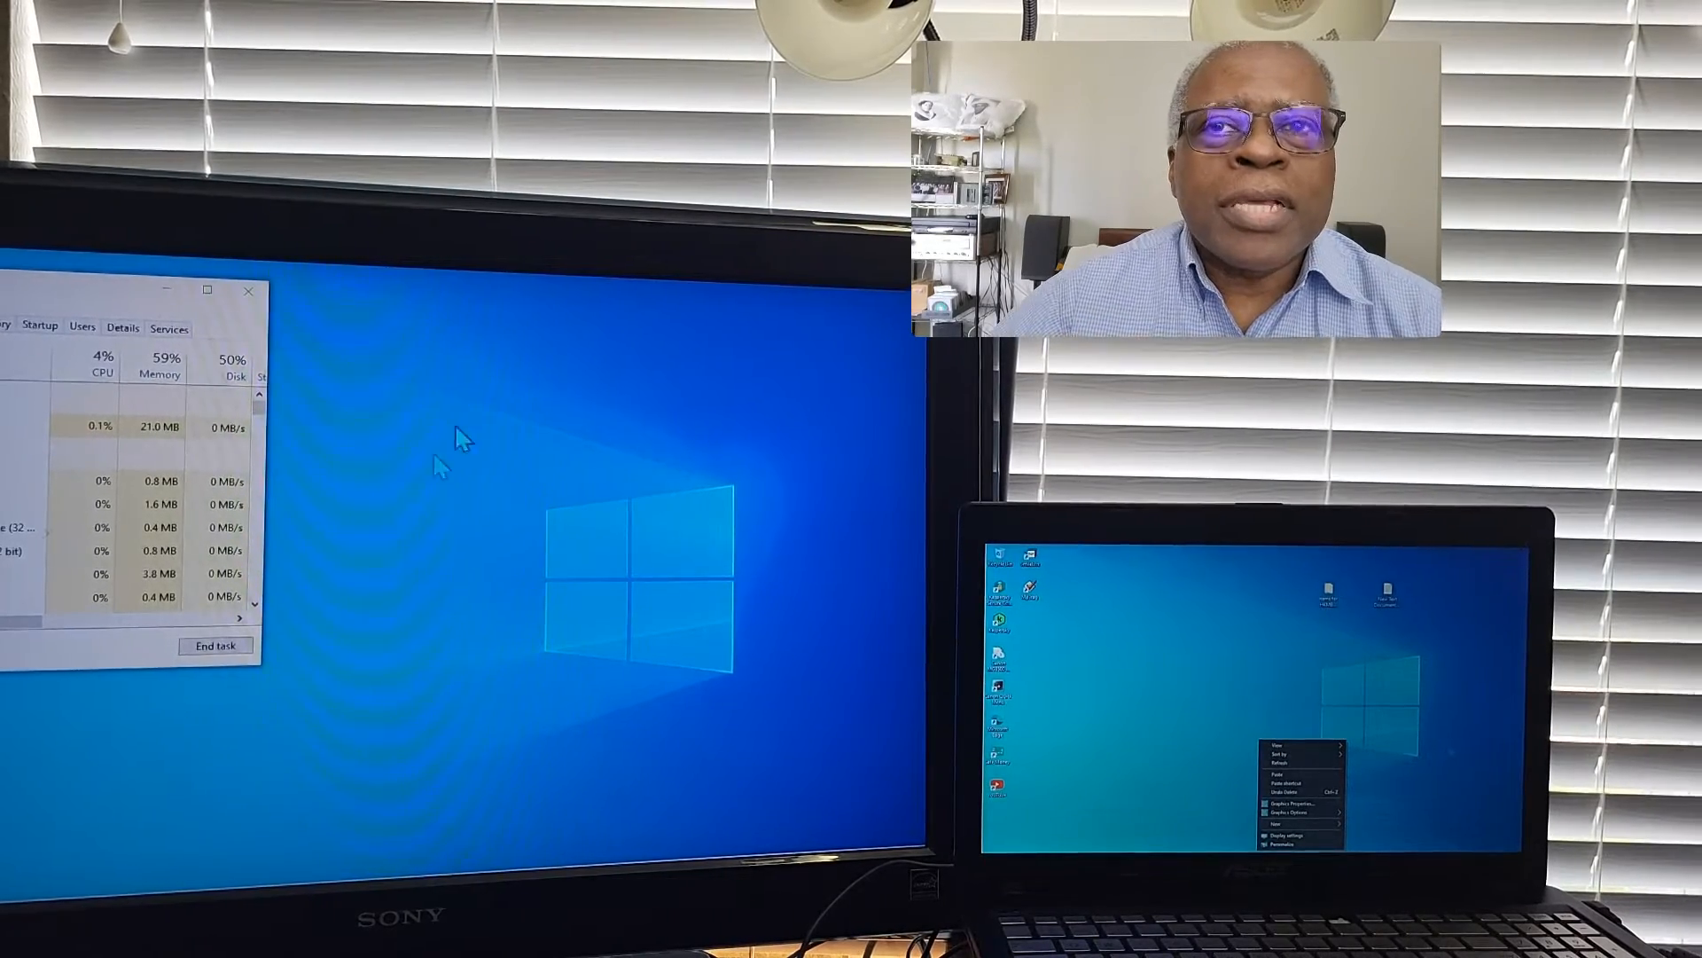
{"action": "mouse_move", "coordinate": [482, 516]}
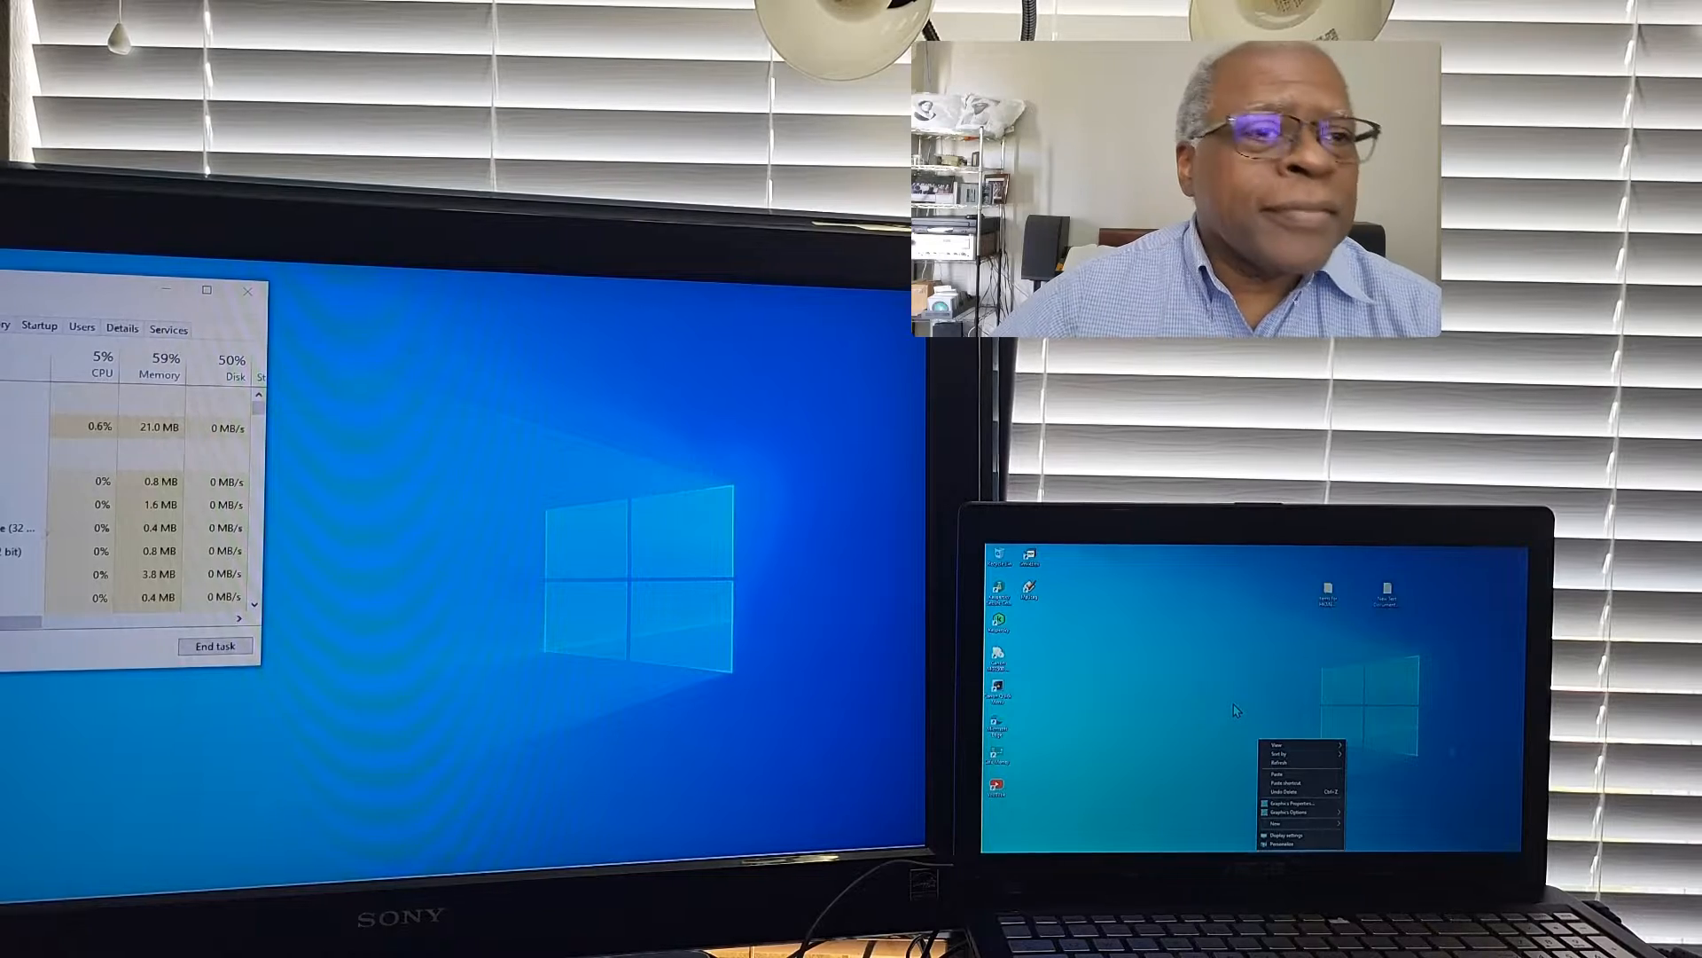
{"action": "mouse_move", "coordinate": [1211, 713]}
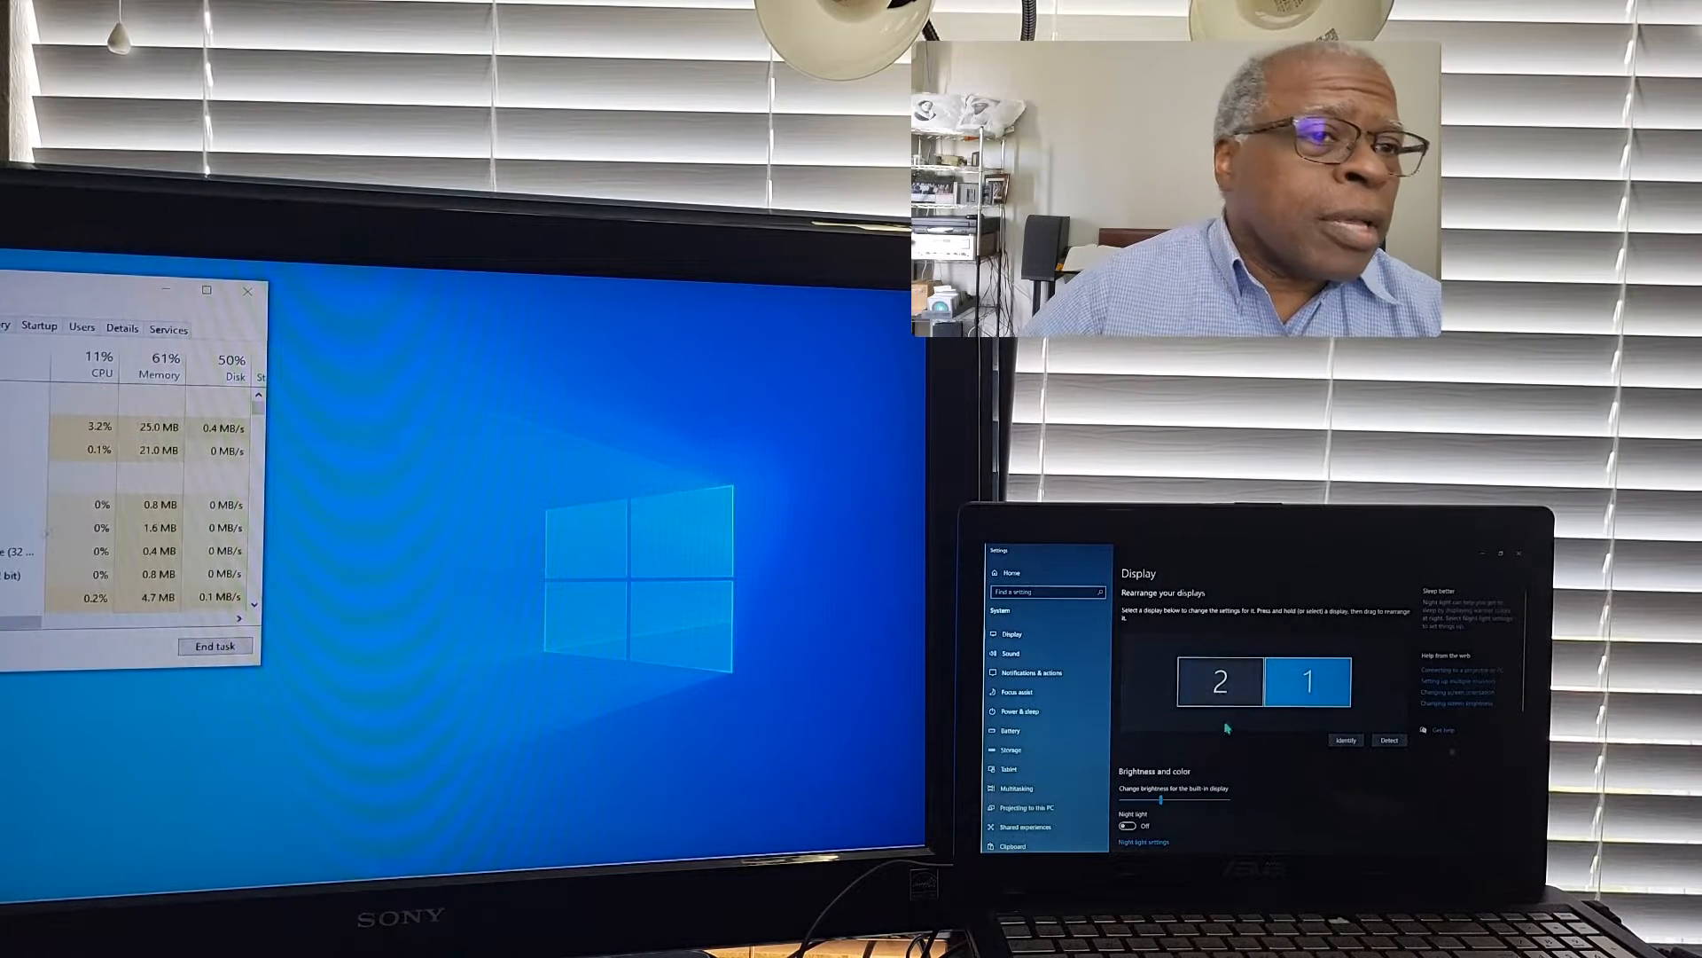
- Scroll down the Display settings page to the Rearrange your displays section
{"action": "scroll", "scroll_direction": "down", "scroll_amount": 3}
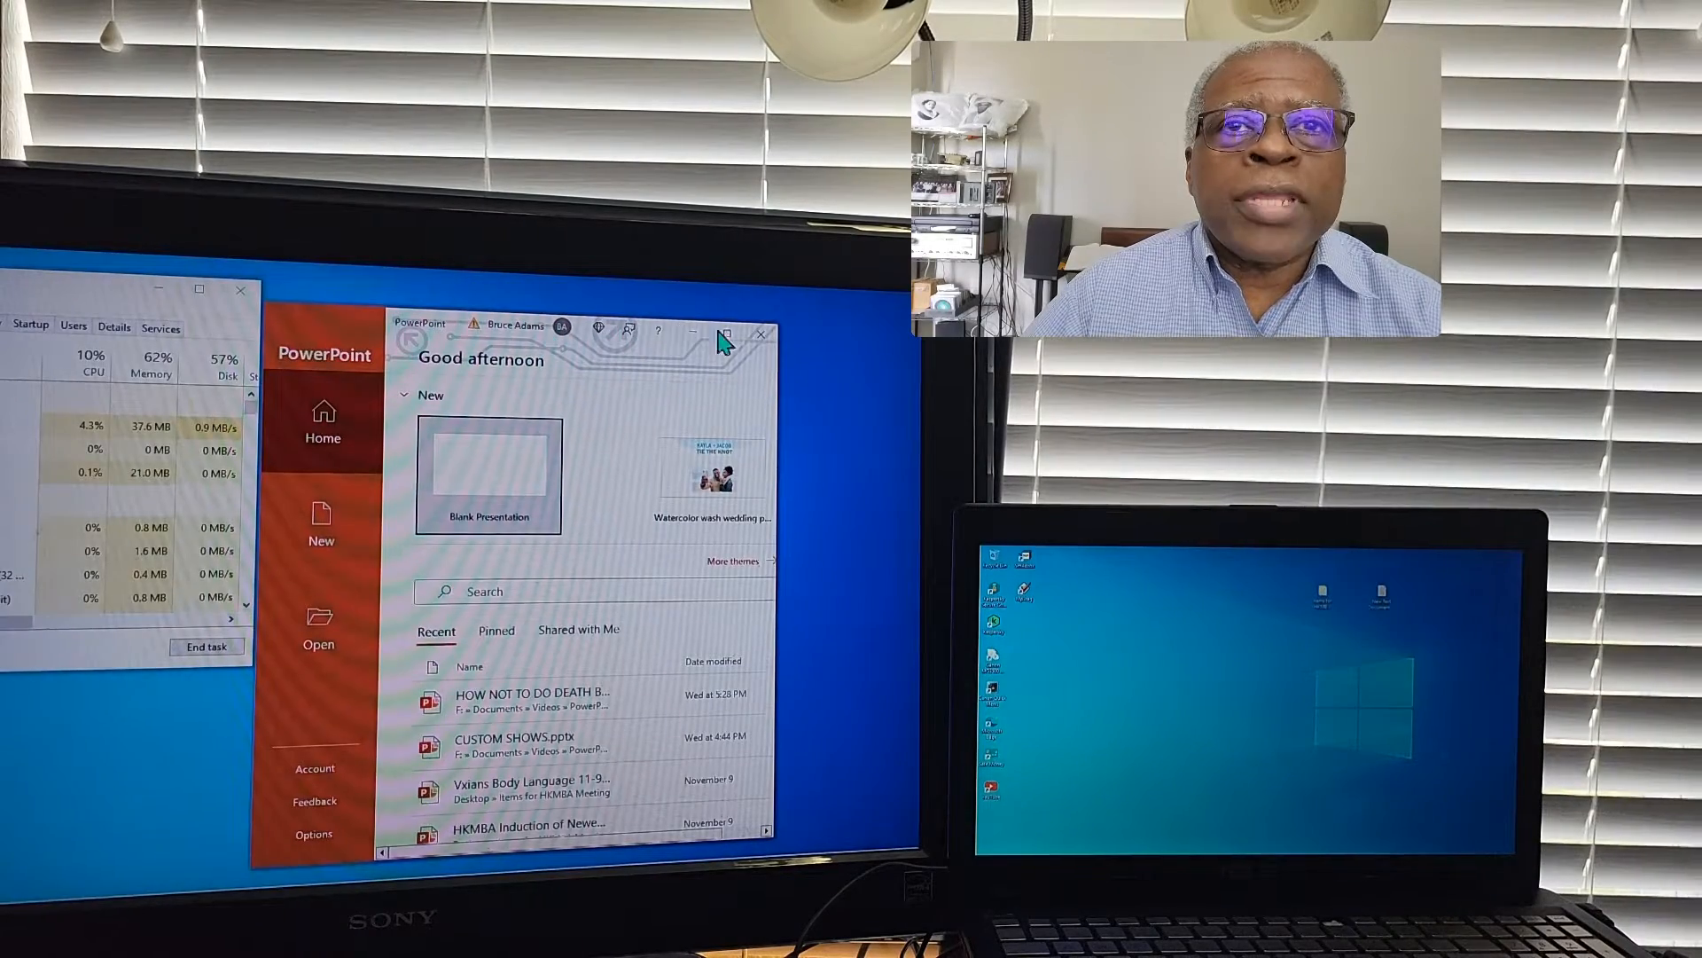
- Maximize PowerPoint's start screen so it fills the TV display
{"action": "left_click", "coordinate": [725, 335]}
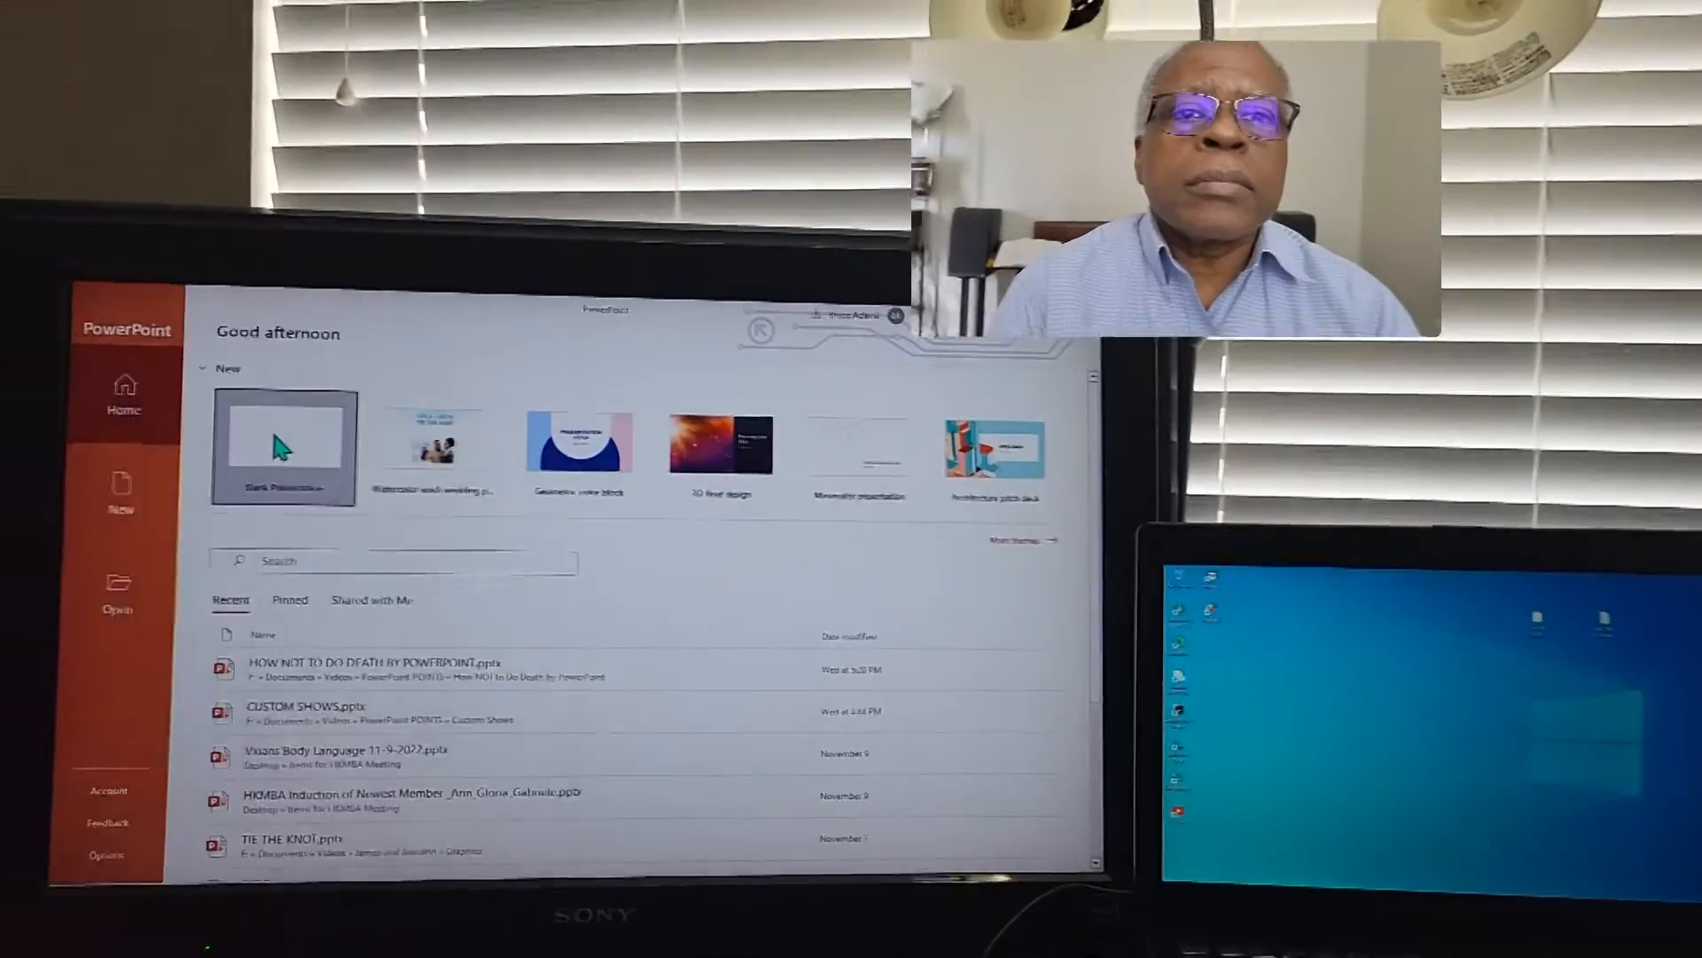
- Create a blank presentation and set its slide show monitor to the SONY TV
{"action": "left_click", "coordinate": [284, 446]}
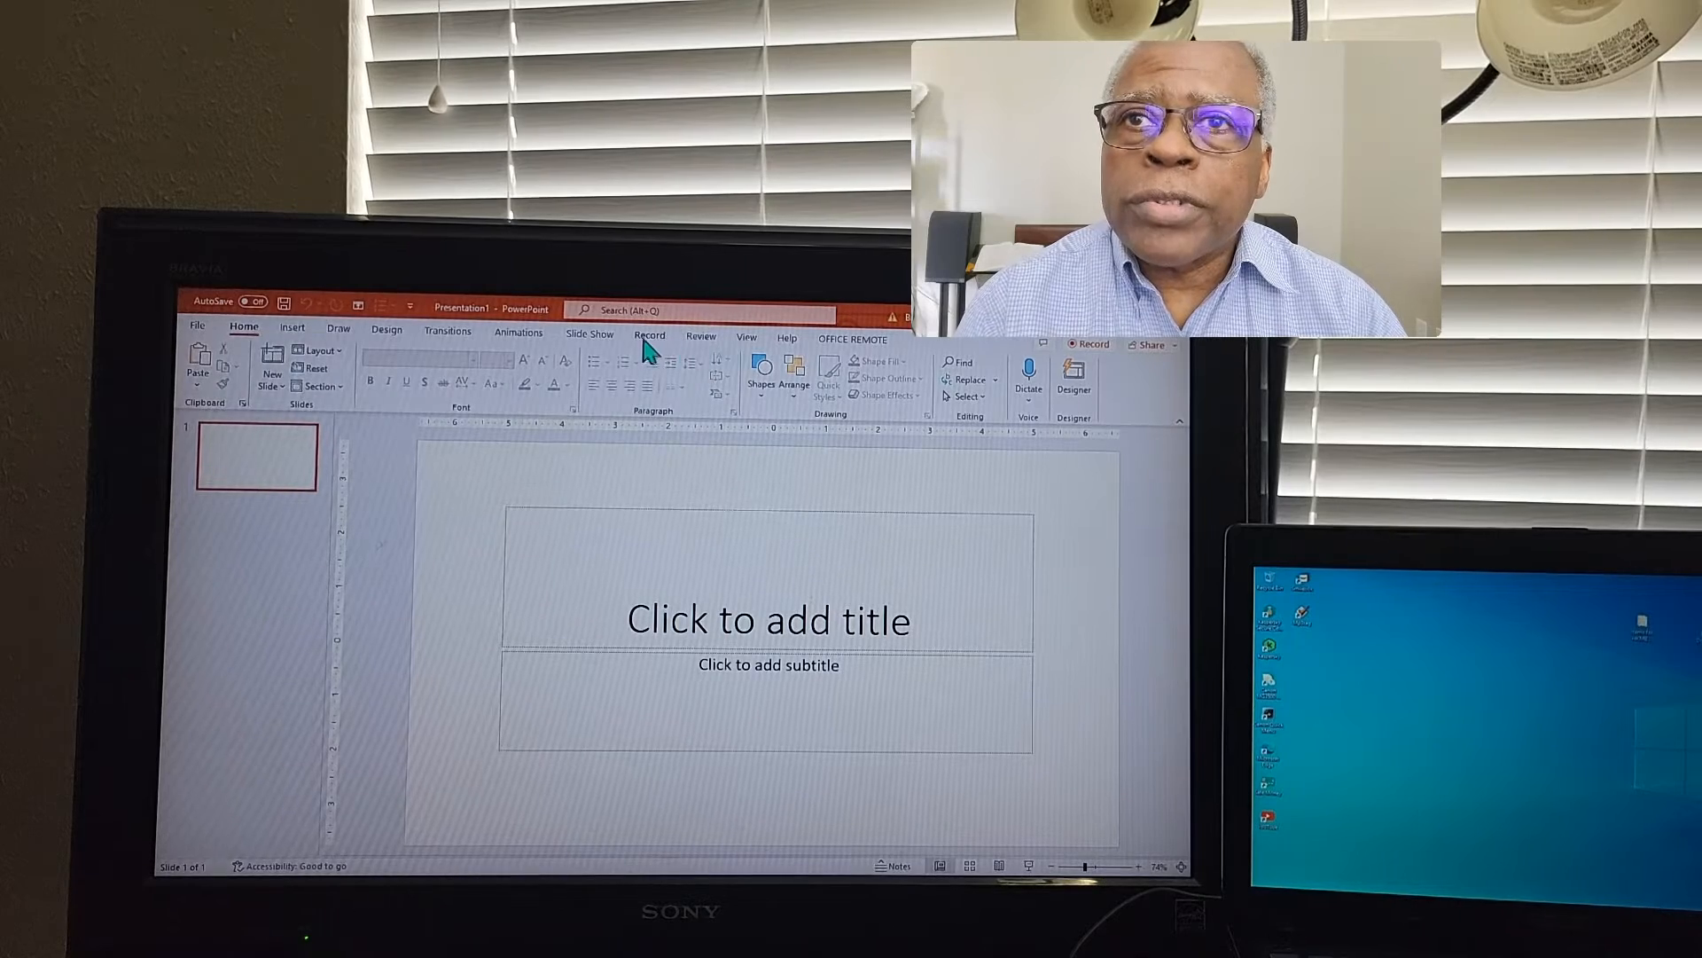
{"action": "left_click", "coordinate": [589, 335]}
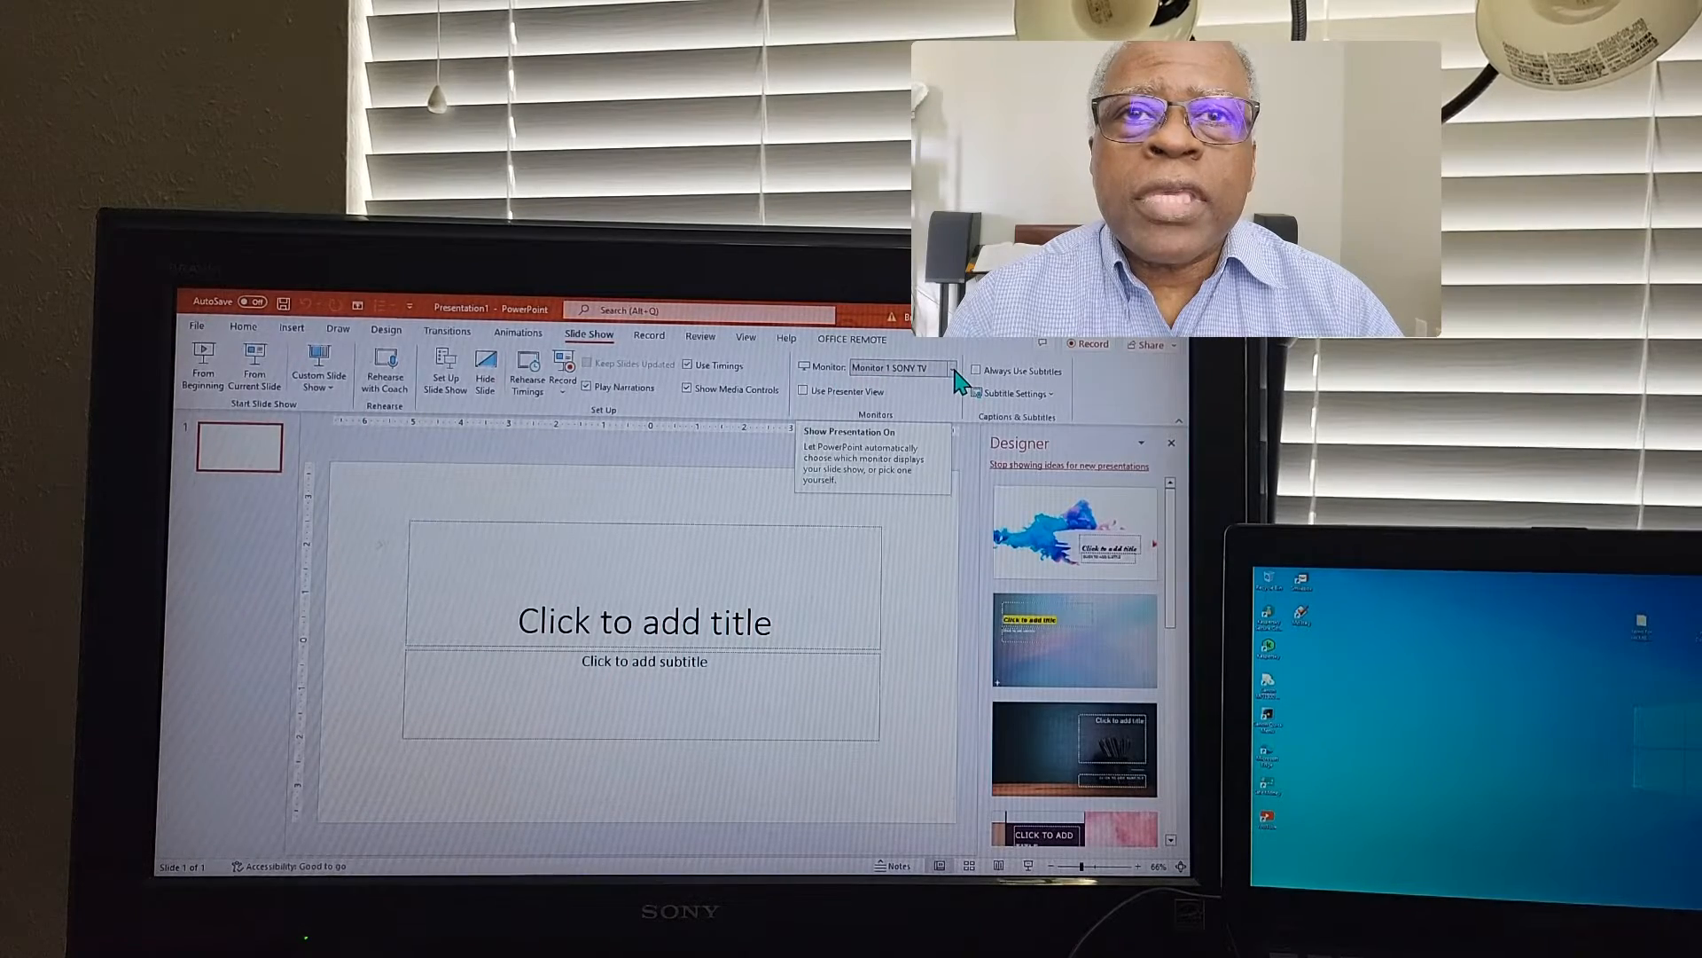
{"action": "left_click", "coordinate": [900, 367]}
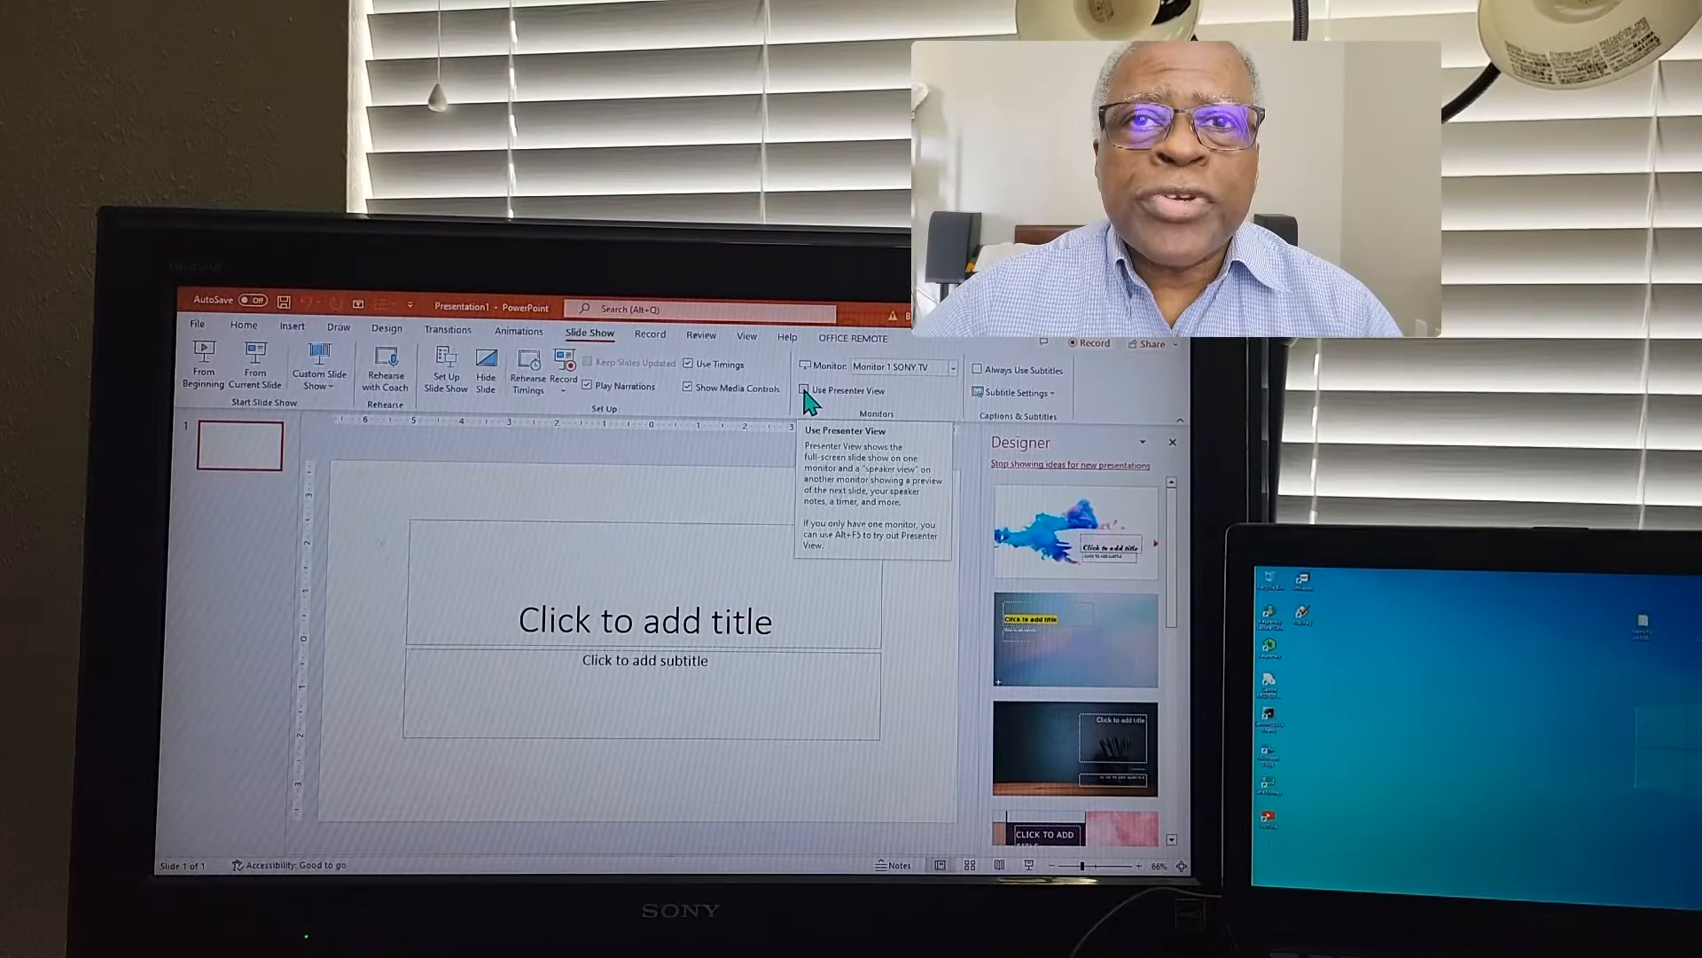
{"action": "mouse_move", "coordinate": [809, 399]}
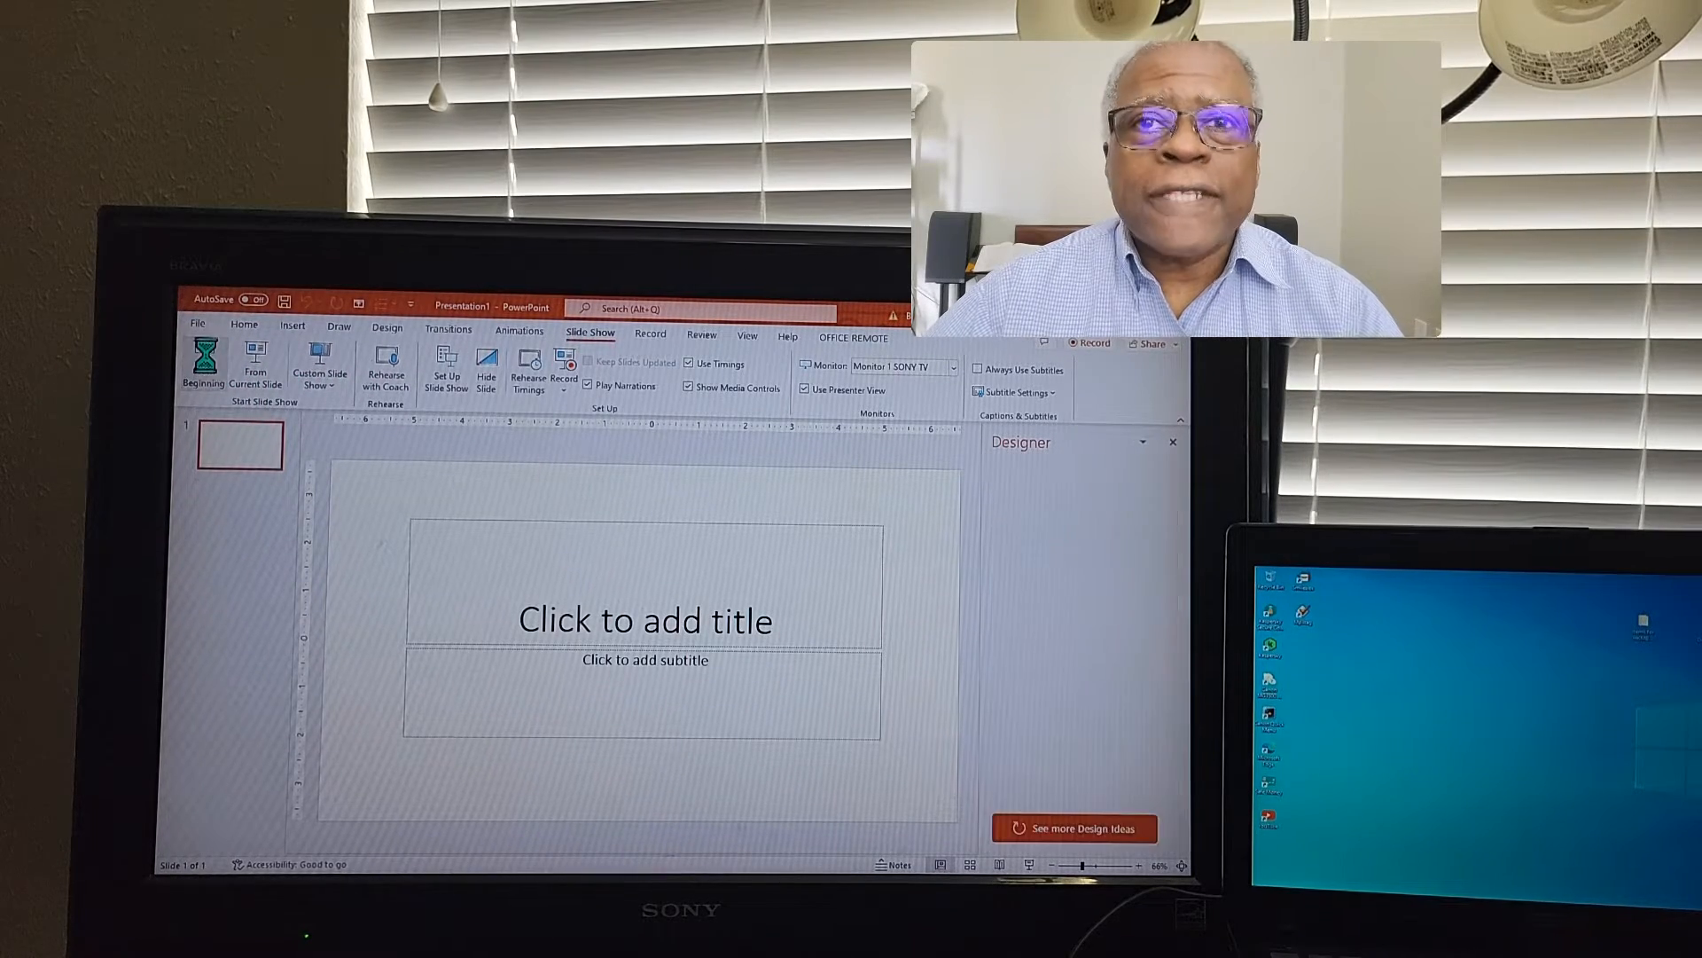
- Run the show from the beginning, swap Presenter View and Slide Show displays, then end the show
{"action": "left_click", "coordinate": [201, 364]}
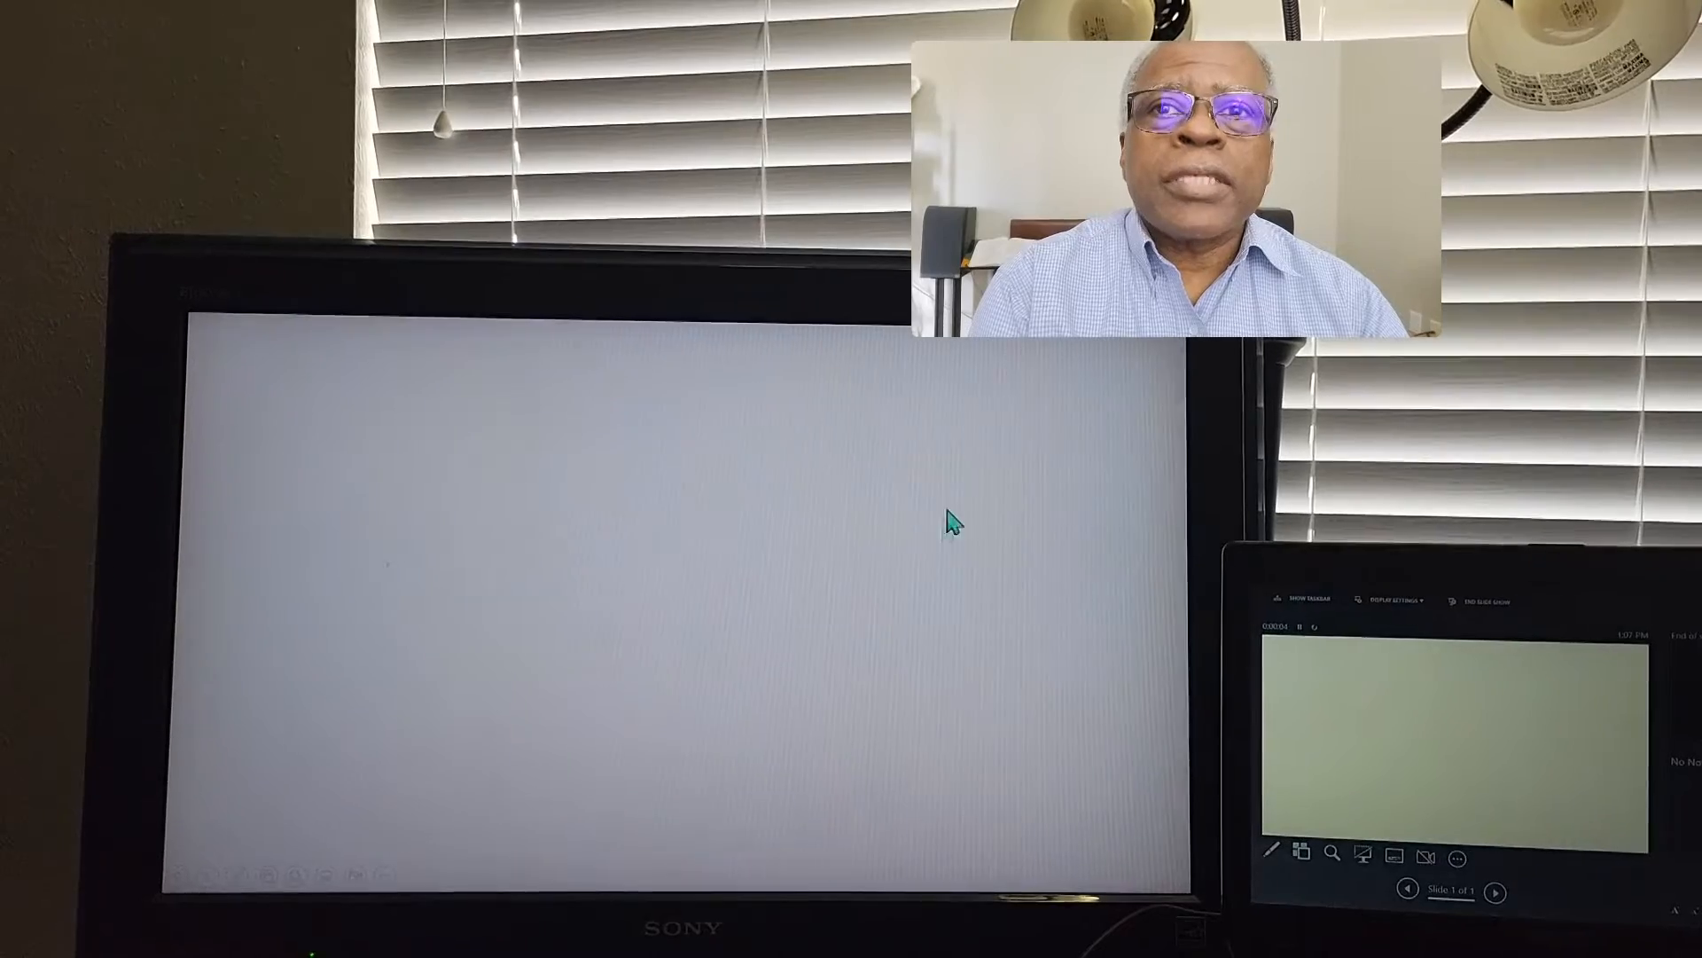
{"action": "mouse_move", "coordinate": [674, 543]}
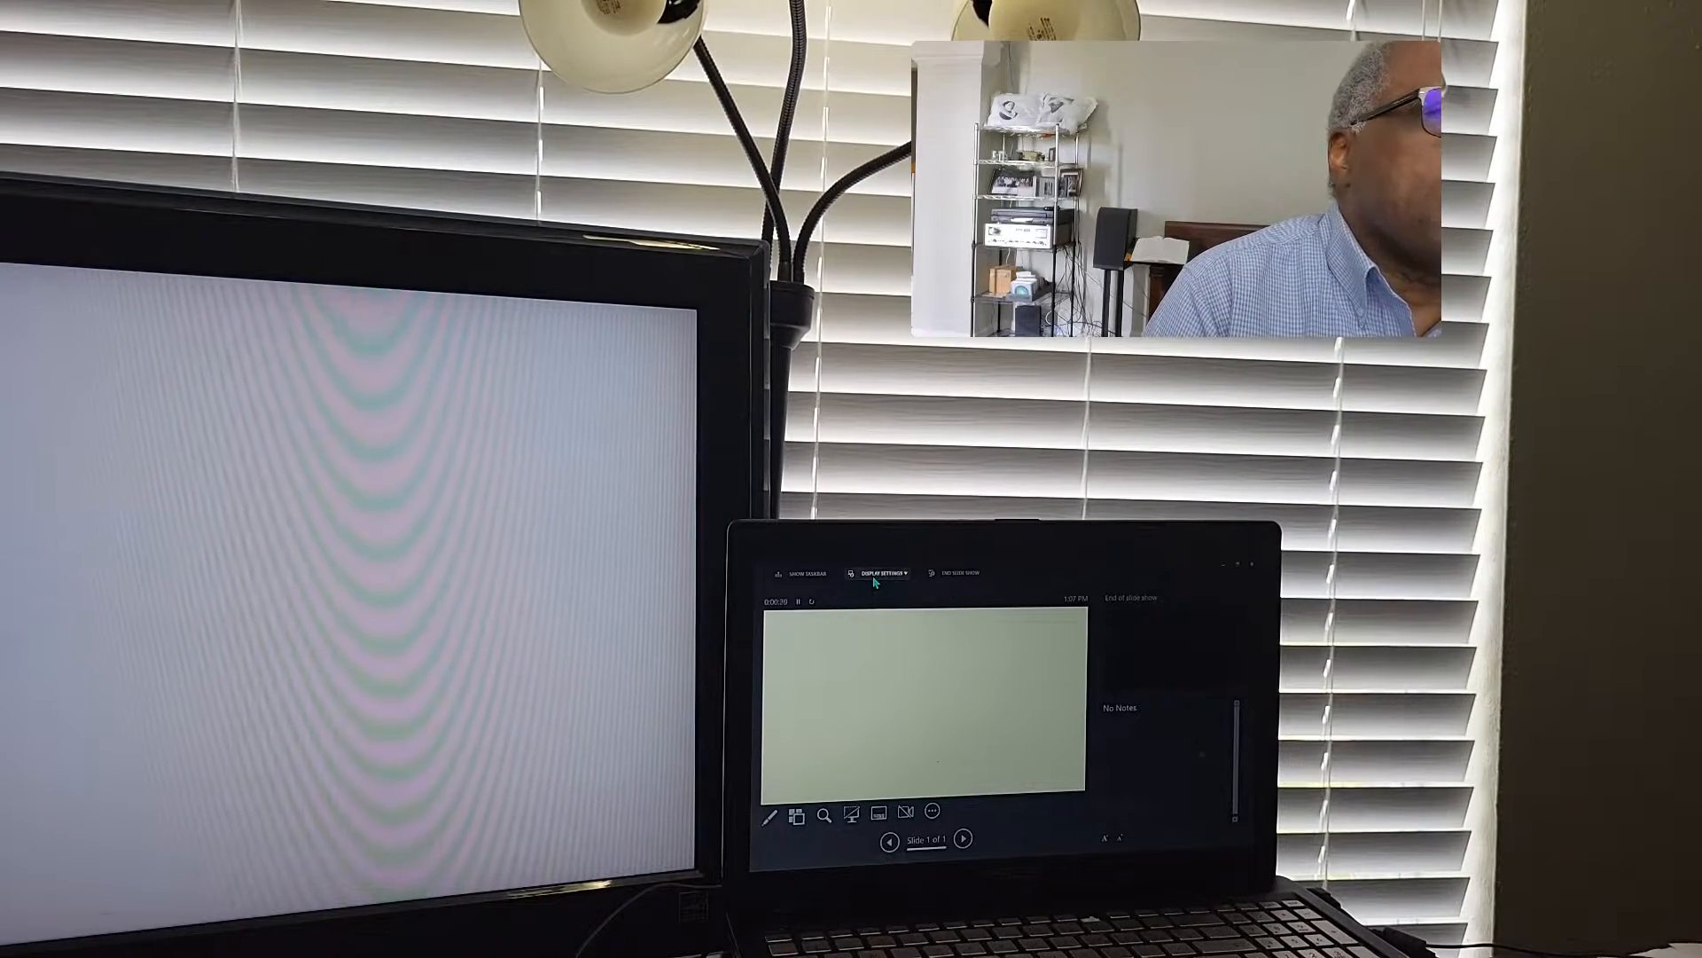
{"action": "left_click", "coordinate": [878, 573]}
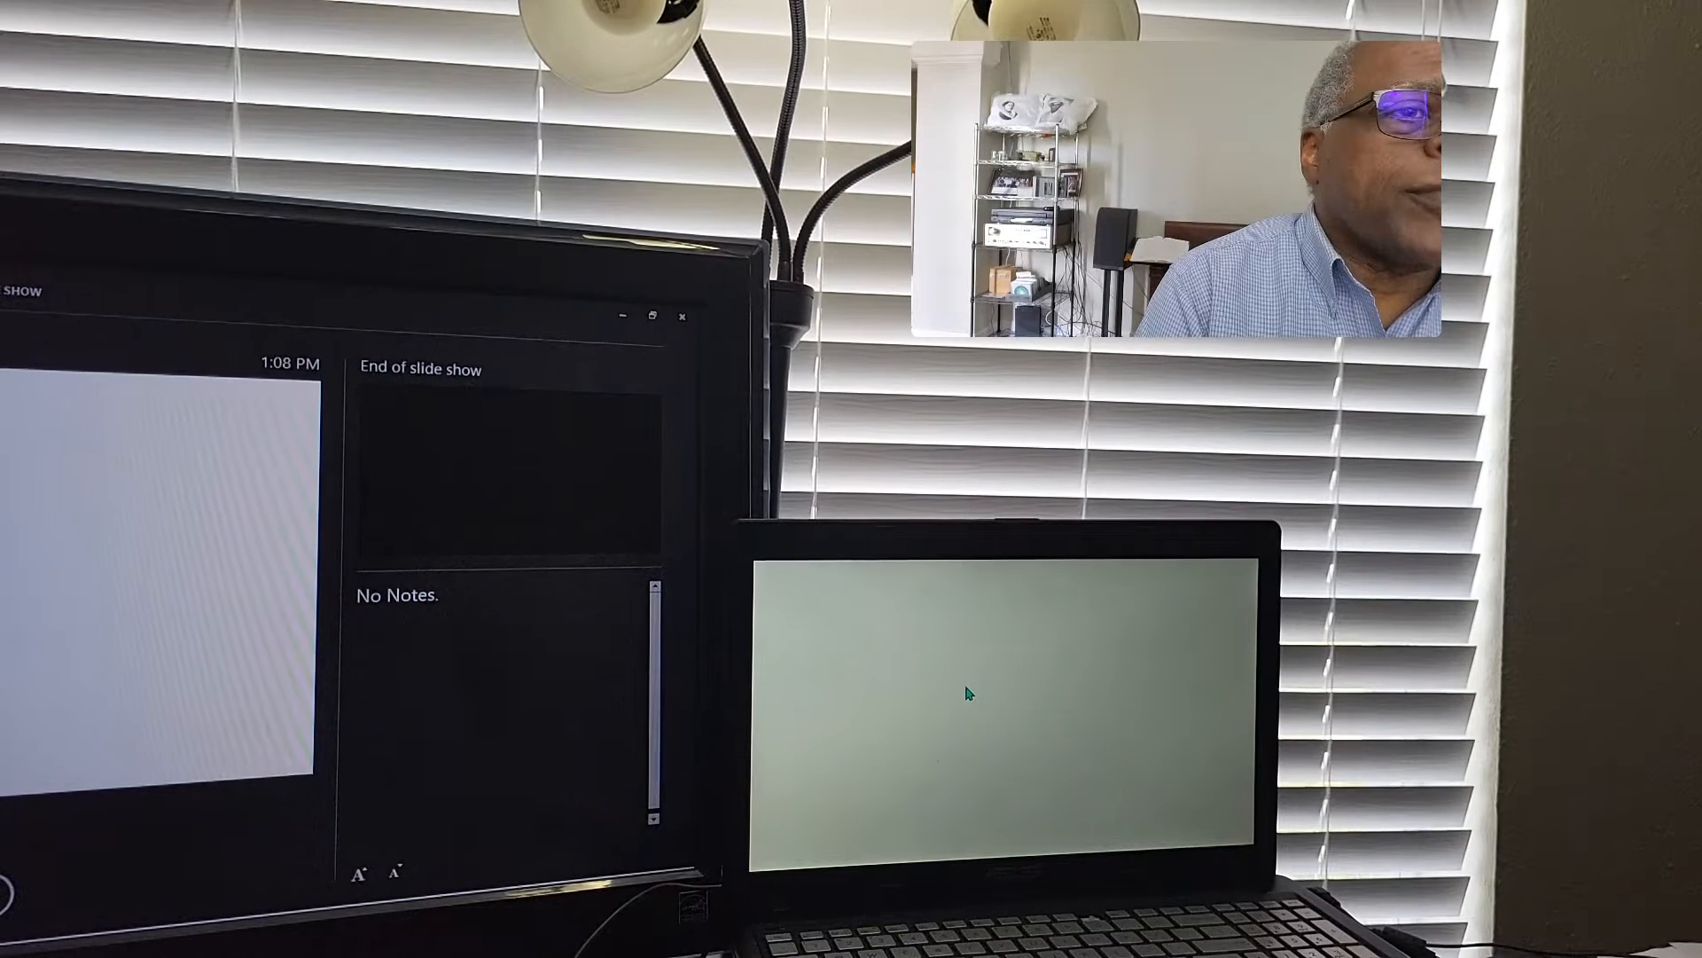
{"action": "right_click", "coordinate": [966, 694]}
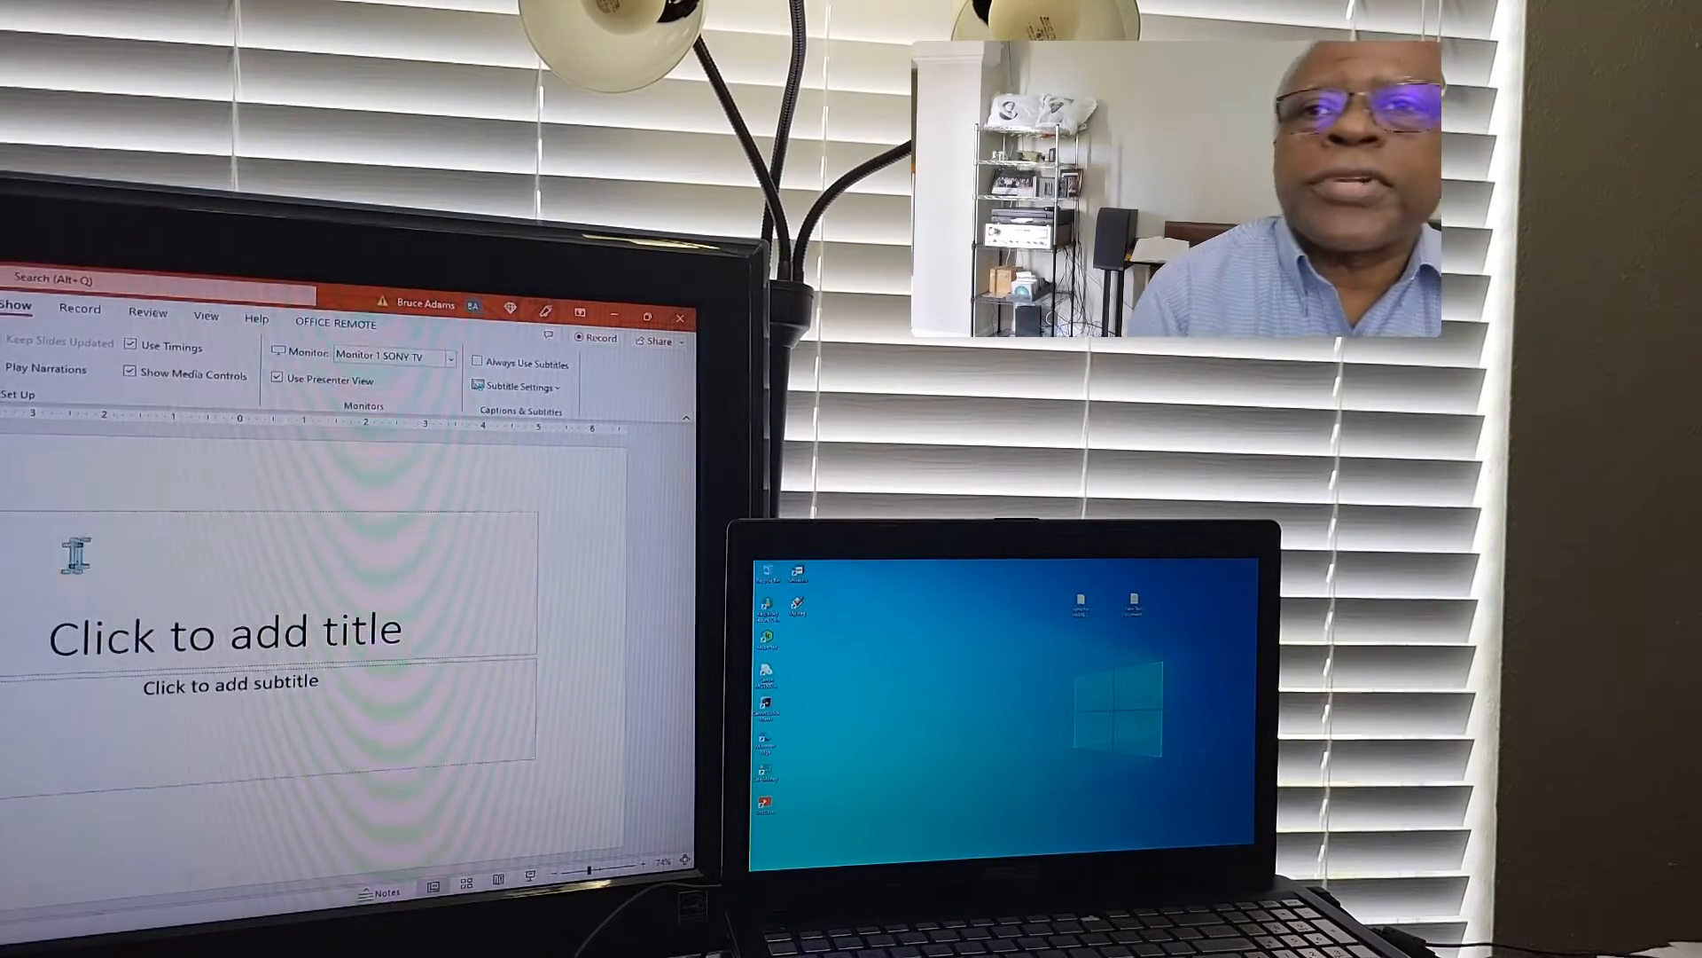
- Enter "This is a test" as the slide's title
{"action": "left_click", "coordinate": [229, 629]}
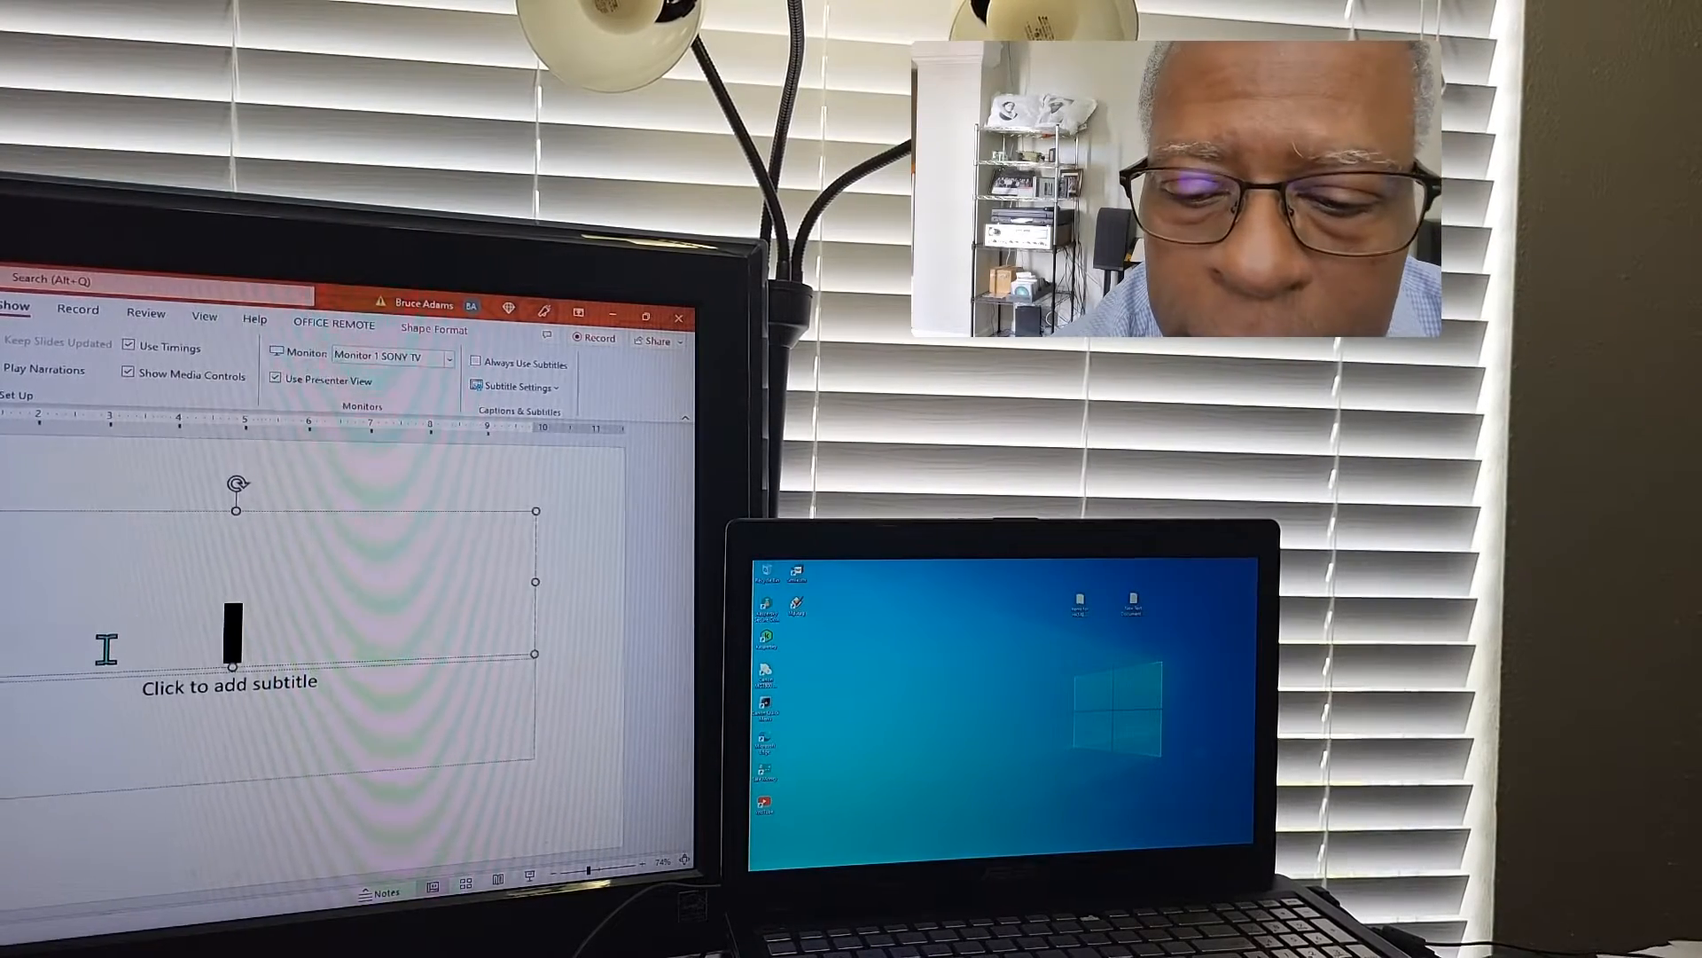
{"action": "type", "text": "this"}
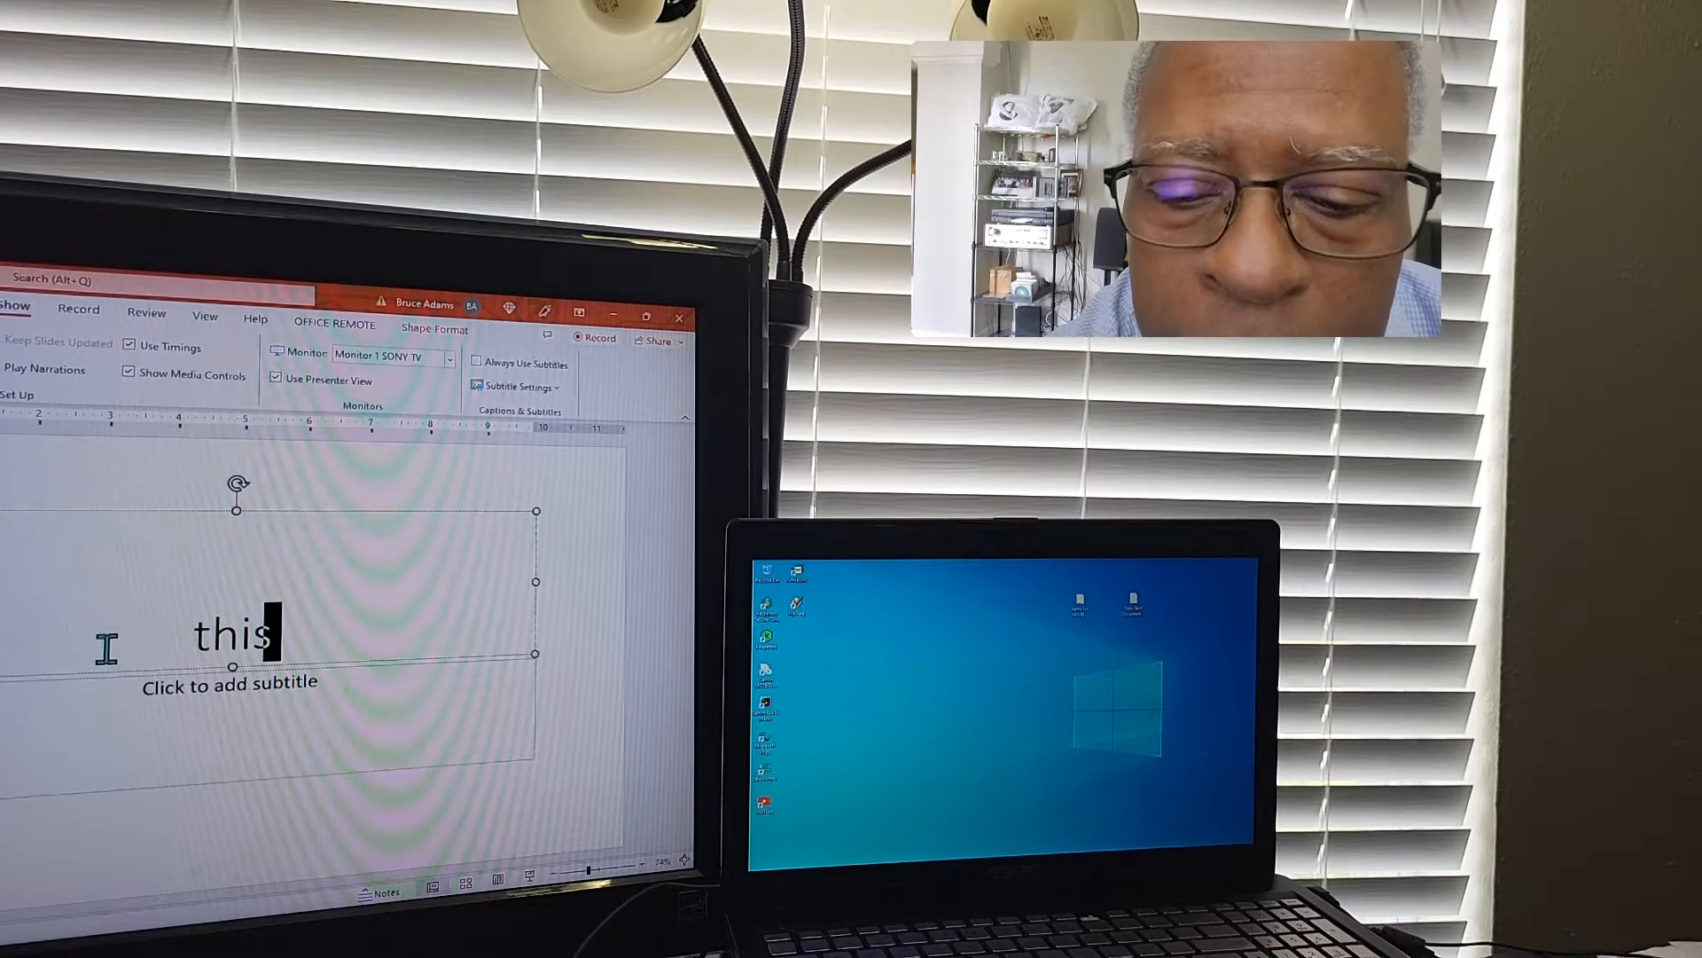
{"action": "type", "text": "his is a t"}
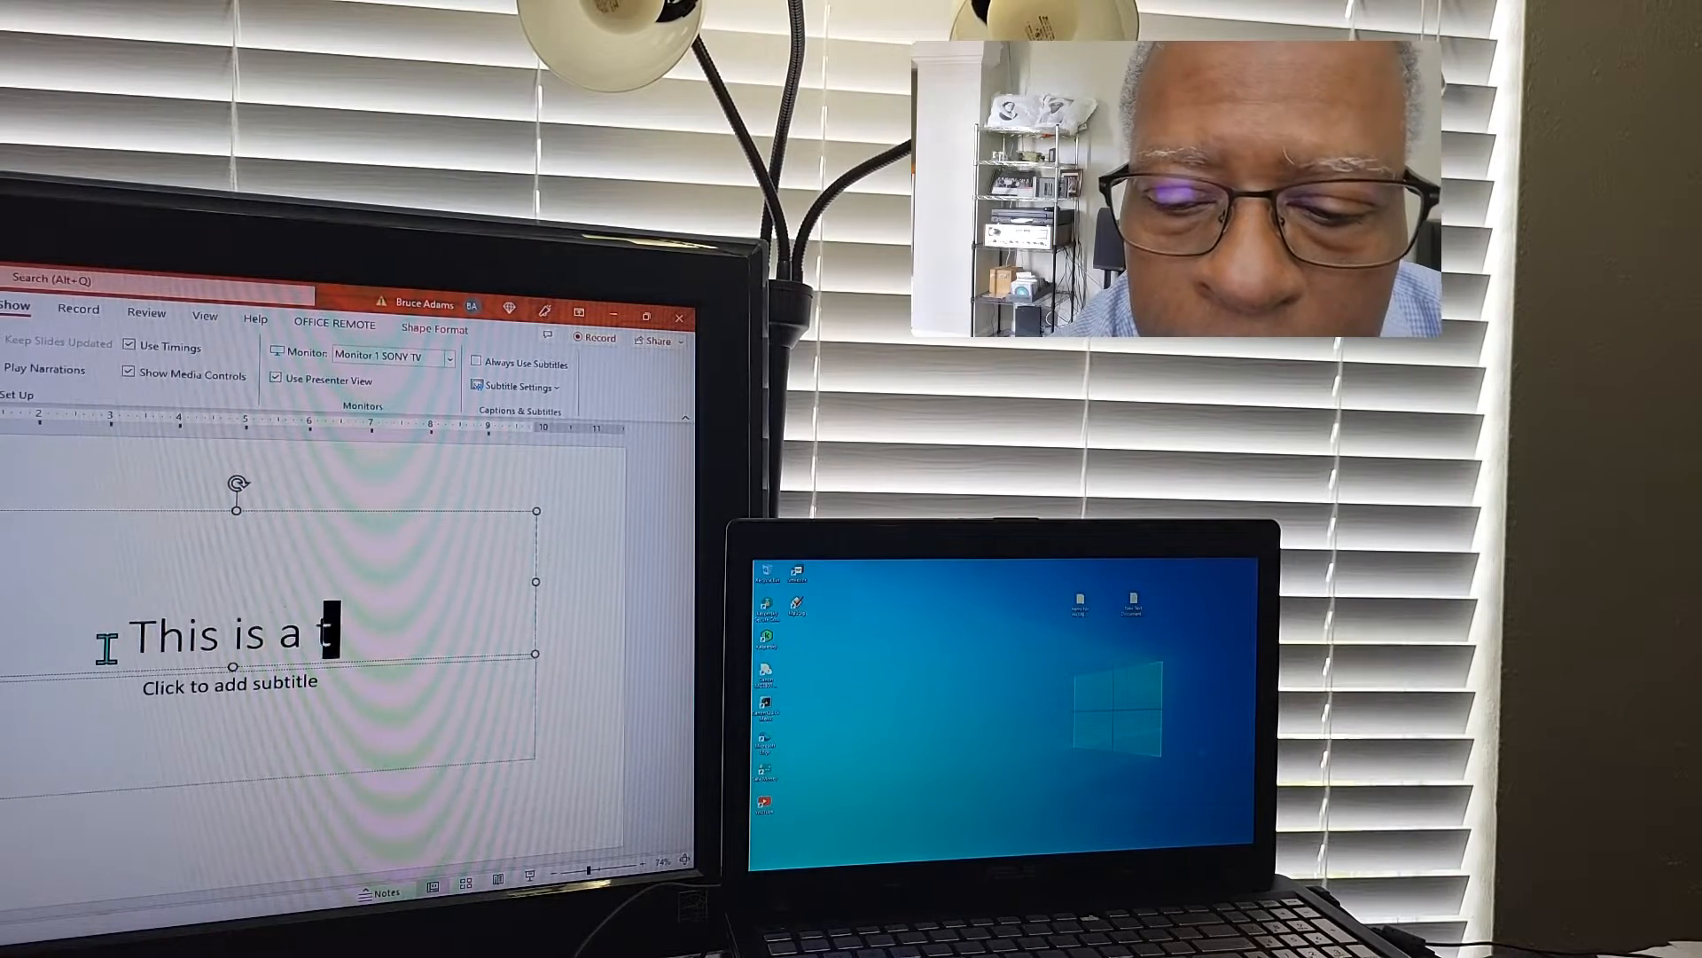
{"action": "type", "text": "est"}
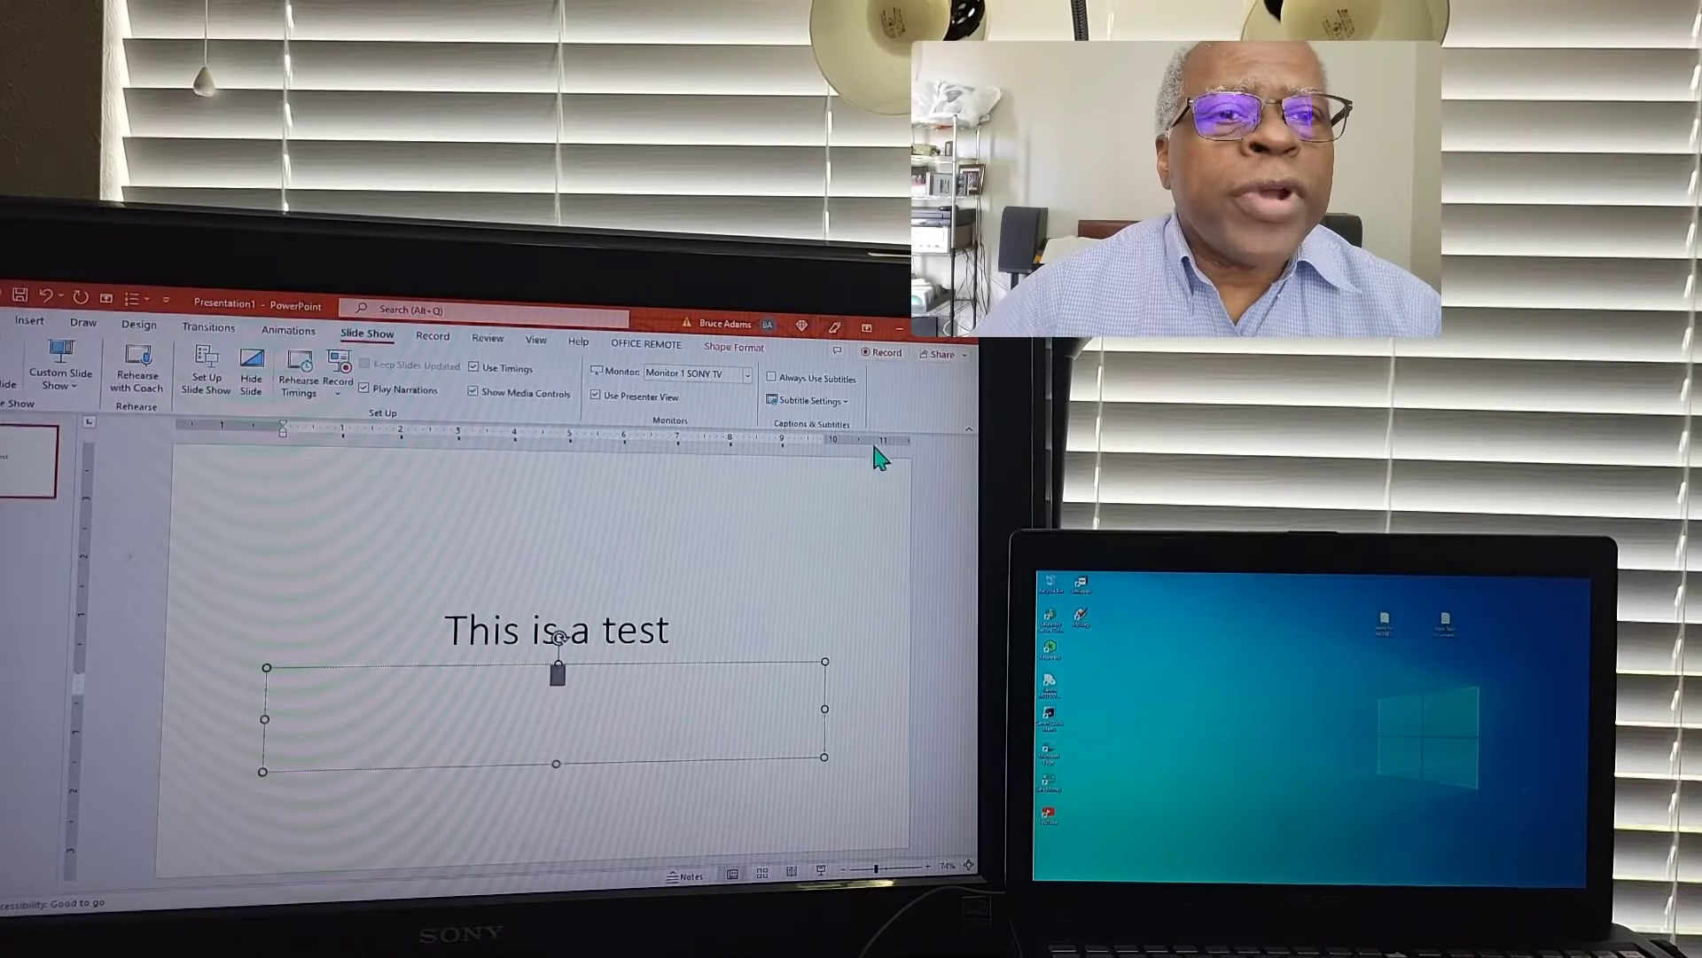
{"action": "mouse_move", "coordinate": [966, 645]}
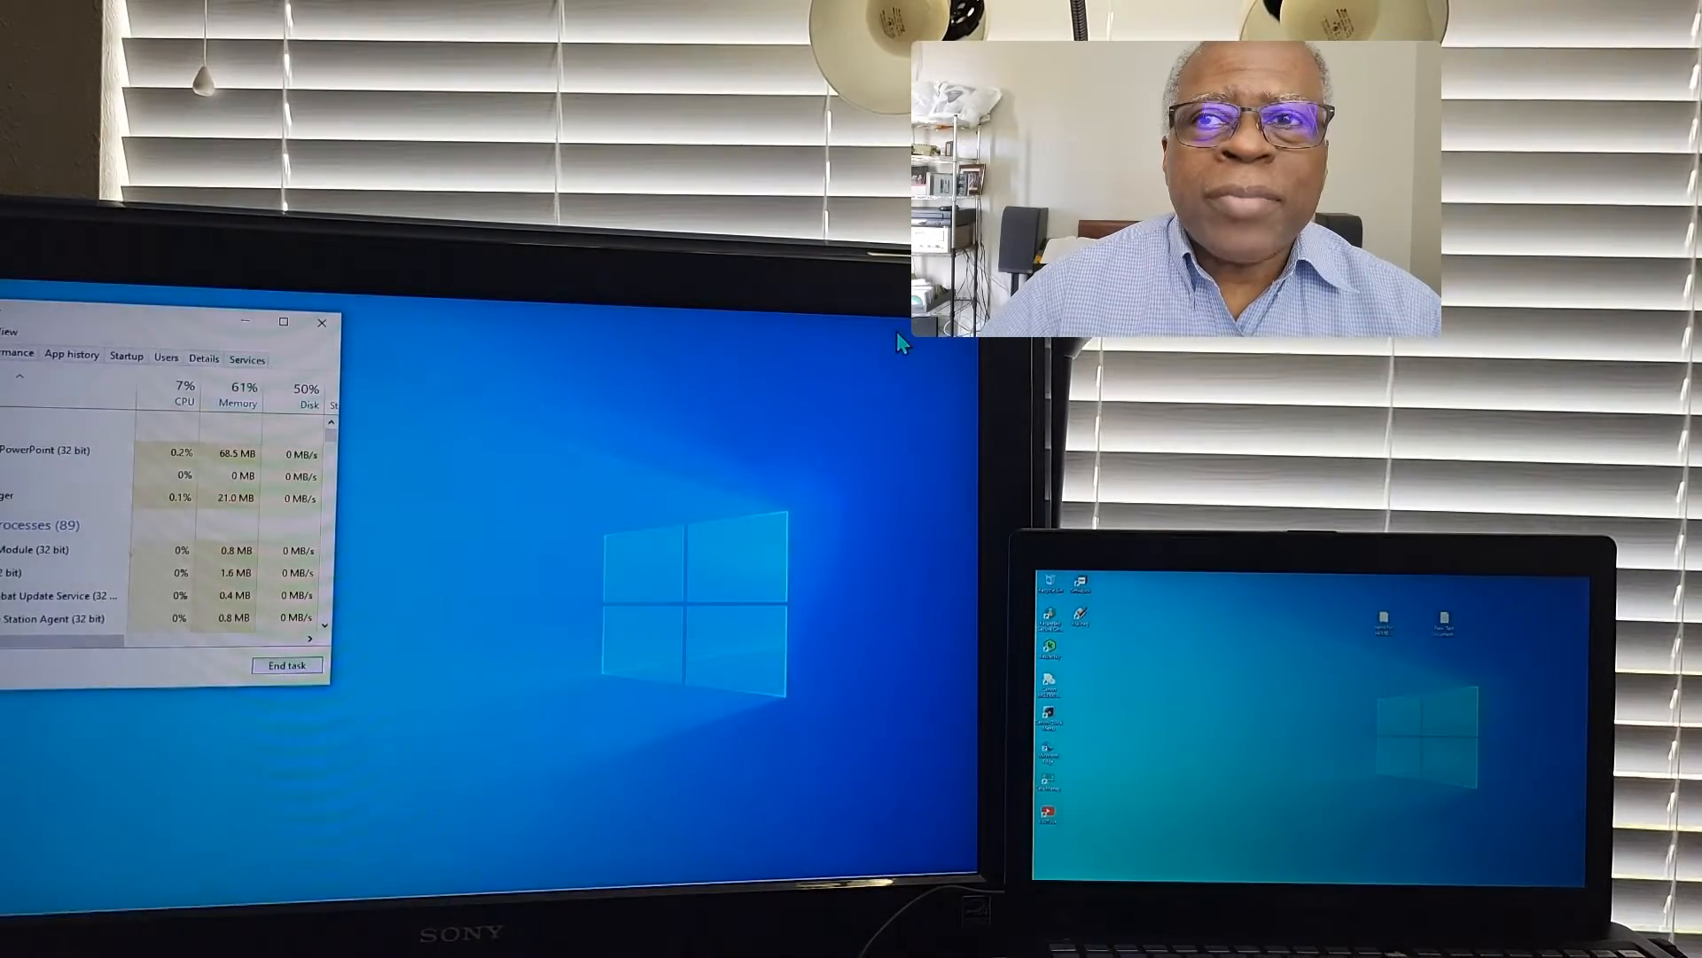
{"action": "mouse_move", "coordinate": [184, 645]}
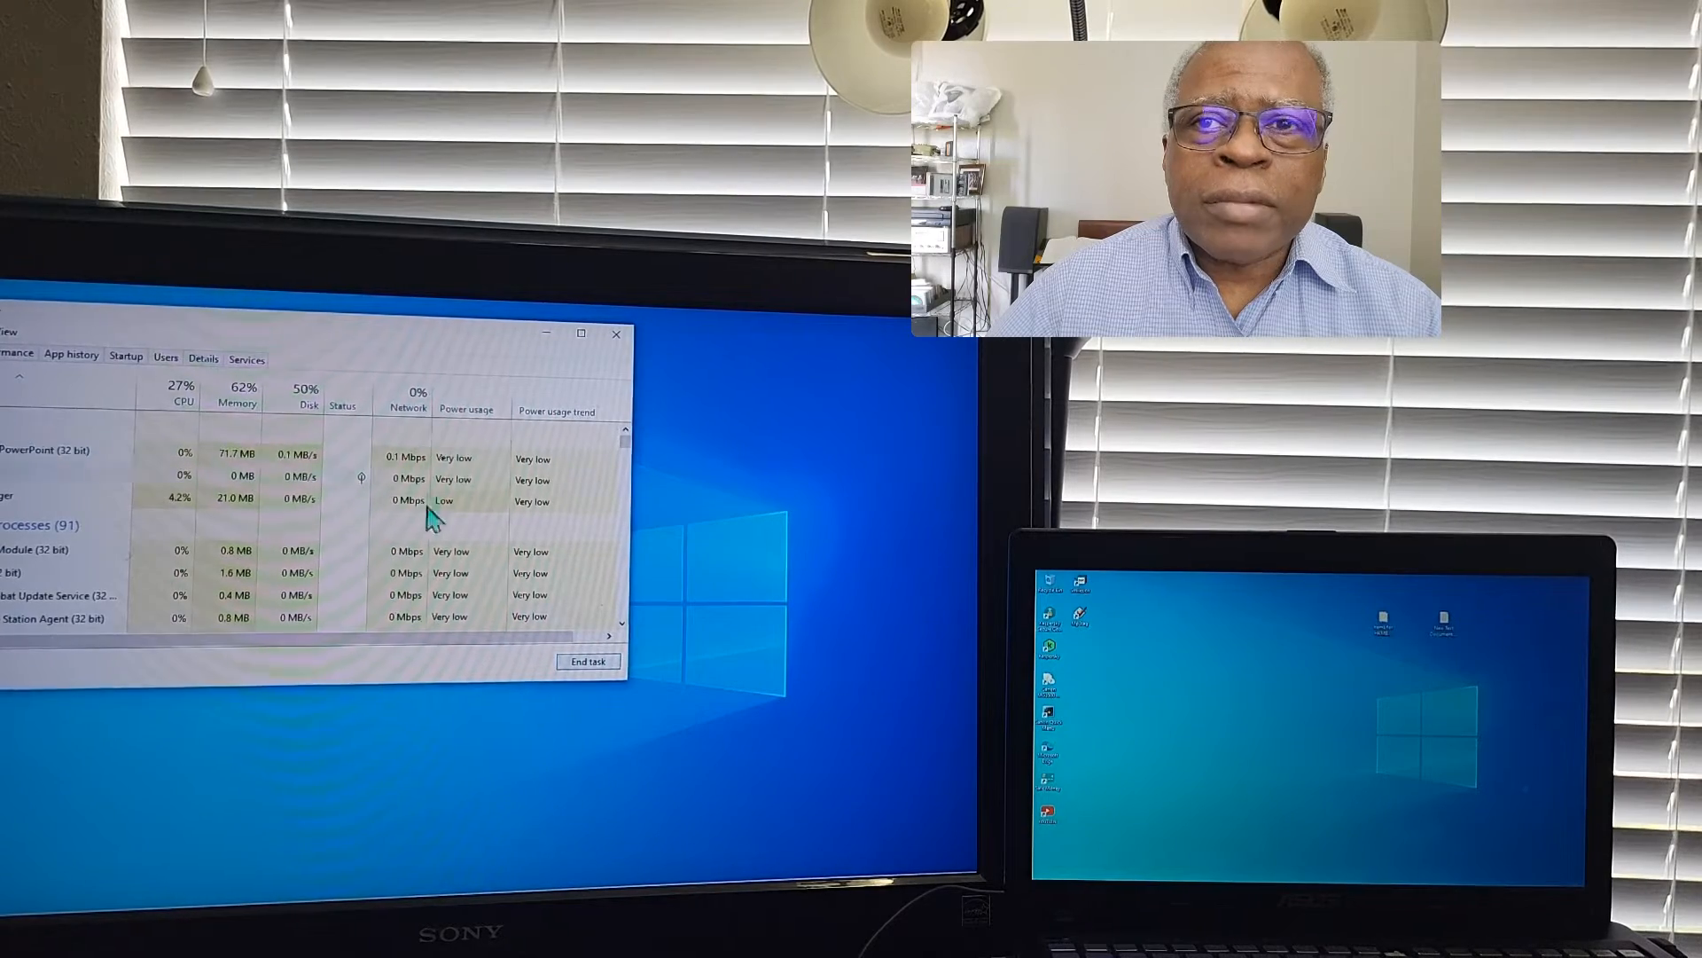
- Scroll down the Task Manager process list
{"action": "scroll", "scroll_direction": "down", "scroll_amount": 3}
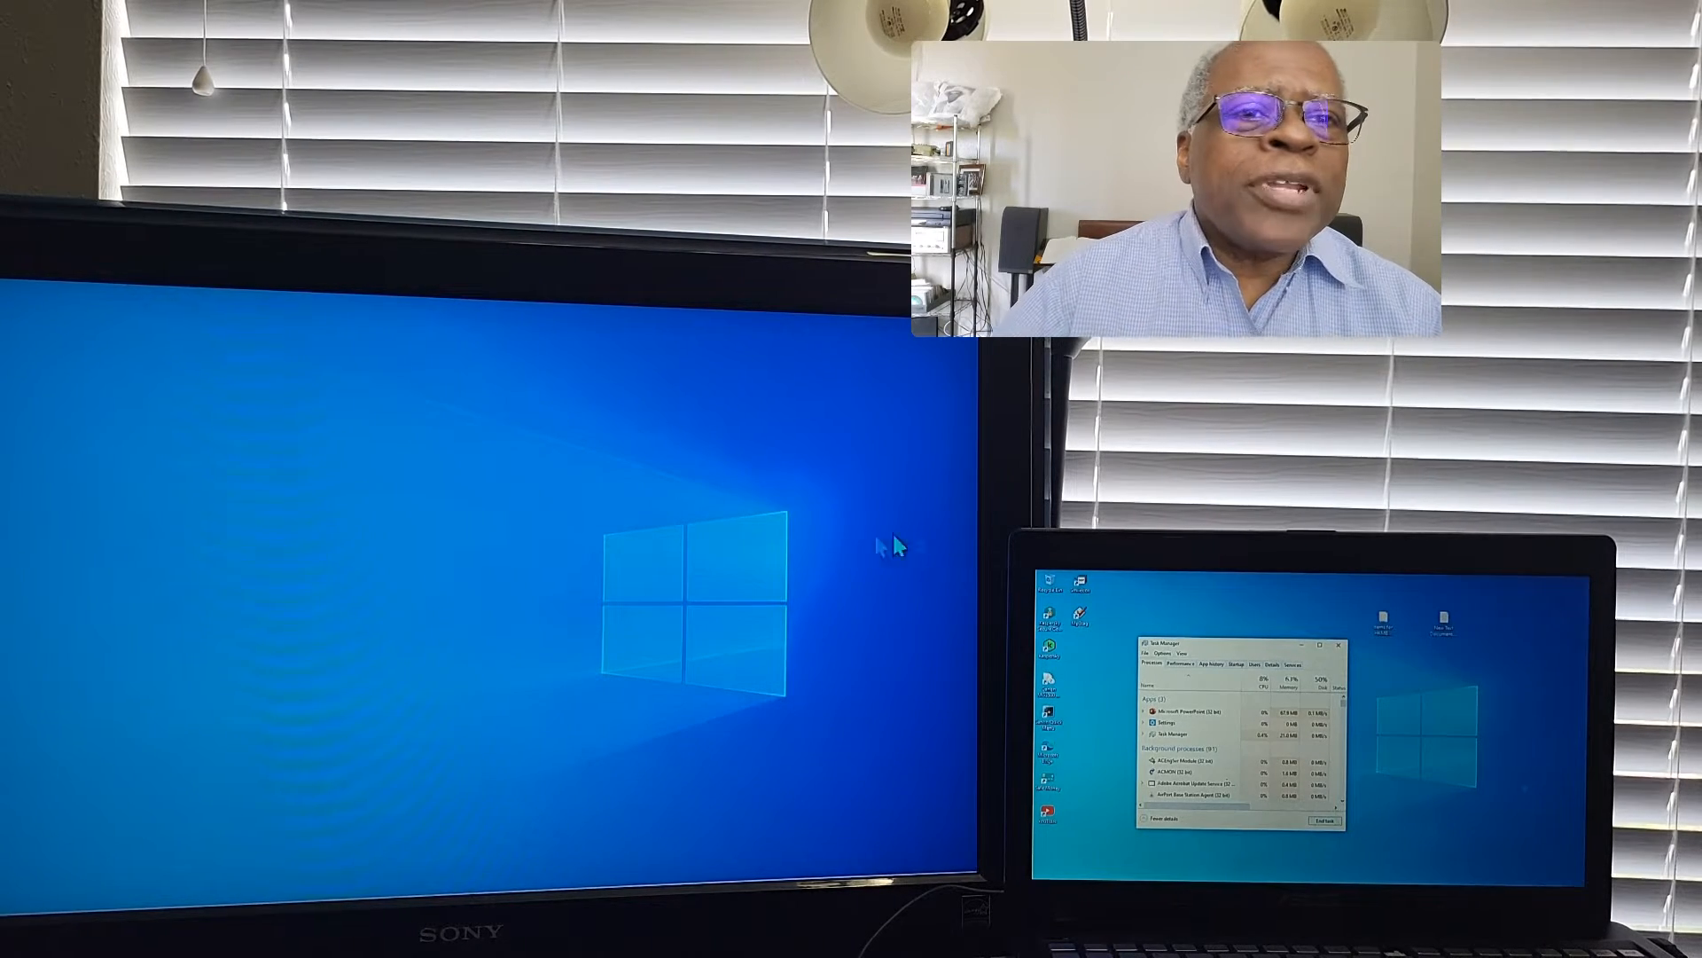
{"action": "mouse_move", "coordinate": [562, 530]}
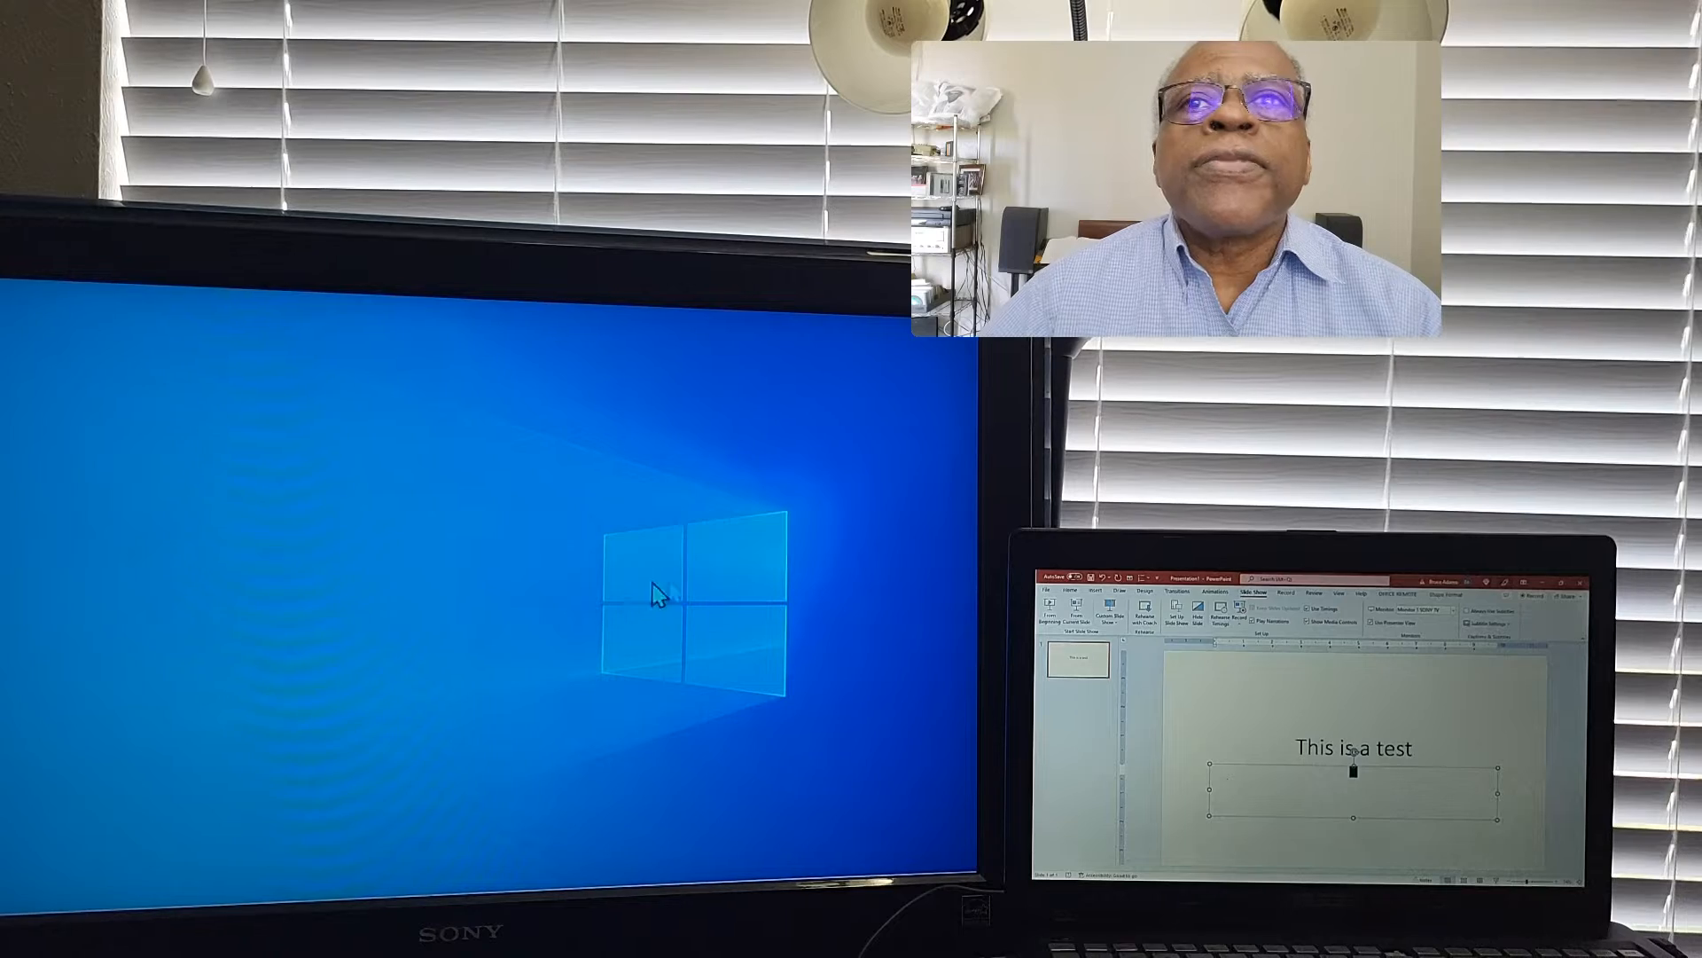
{"action": "mouse_move", "coordinate": [592, 695]}
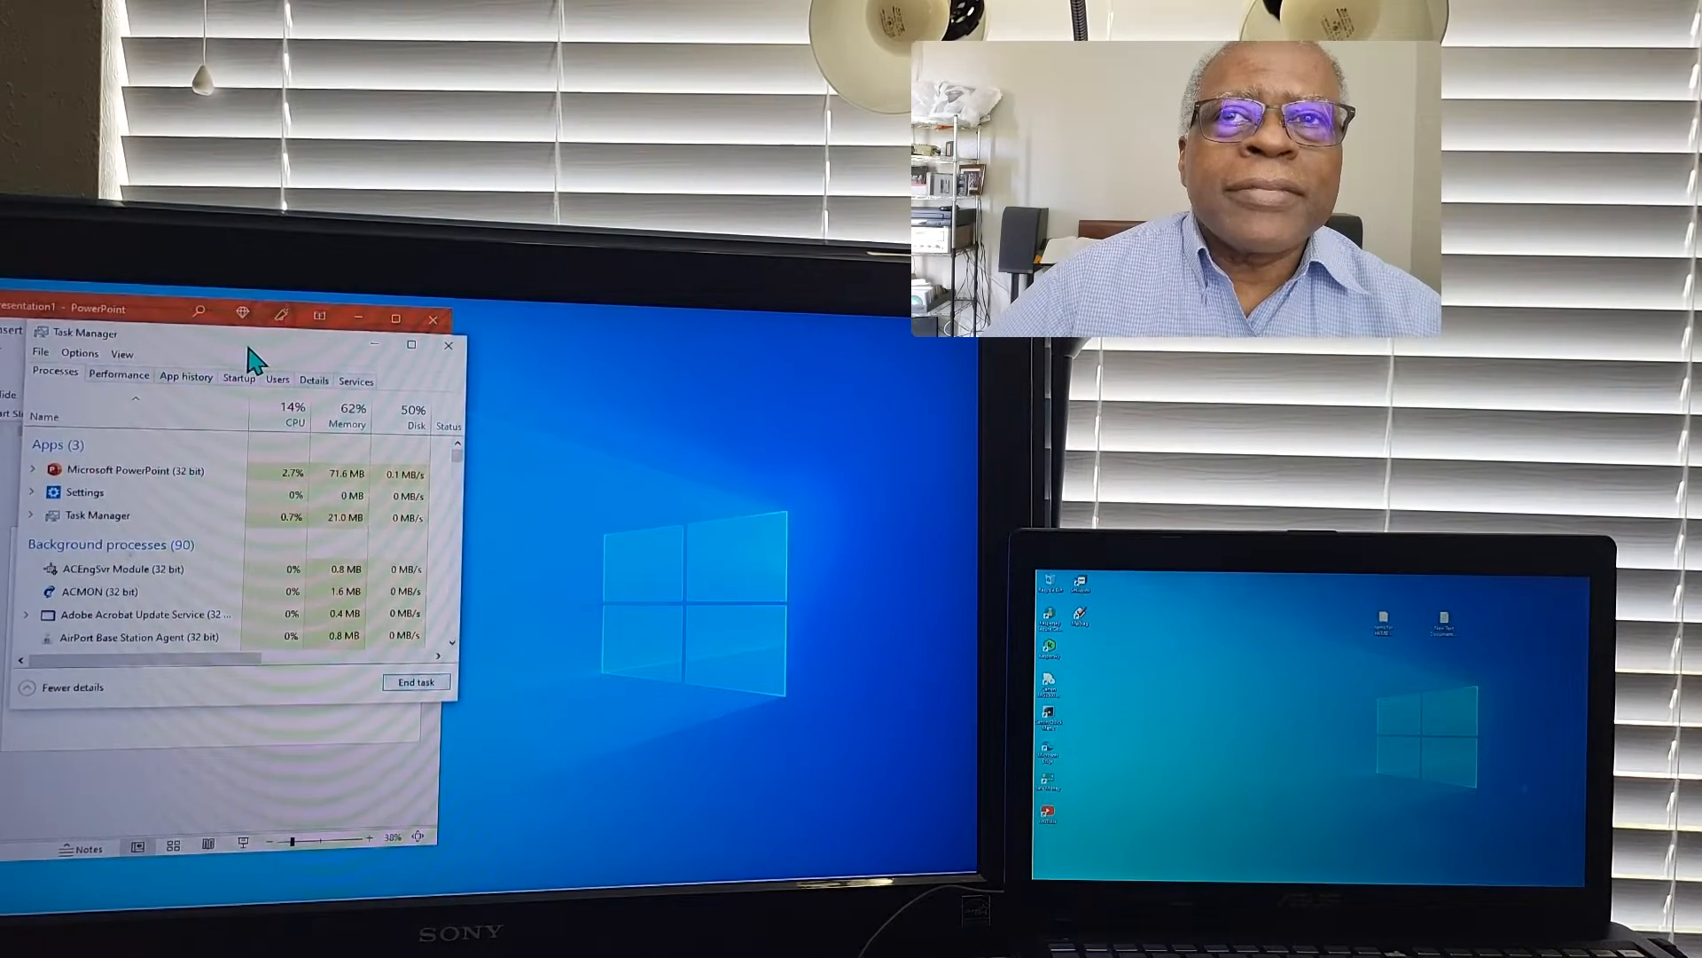
{"action": "mouse_move", "coordinate": [662, 520]}
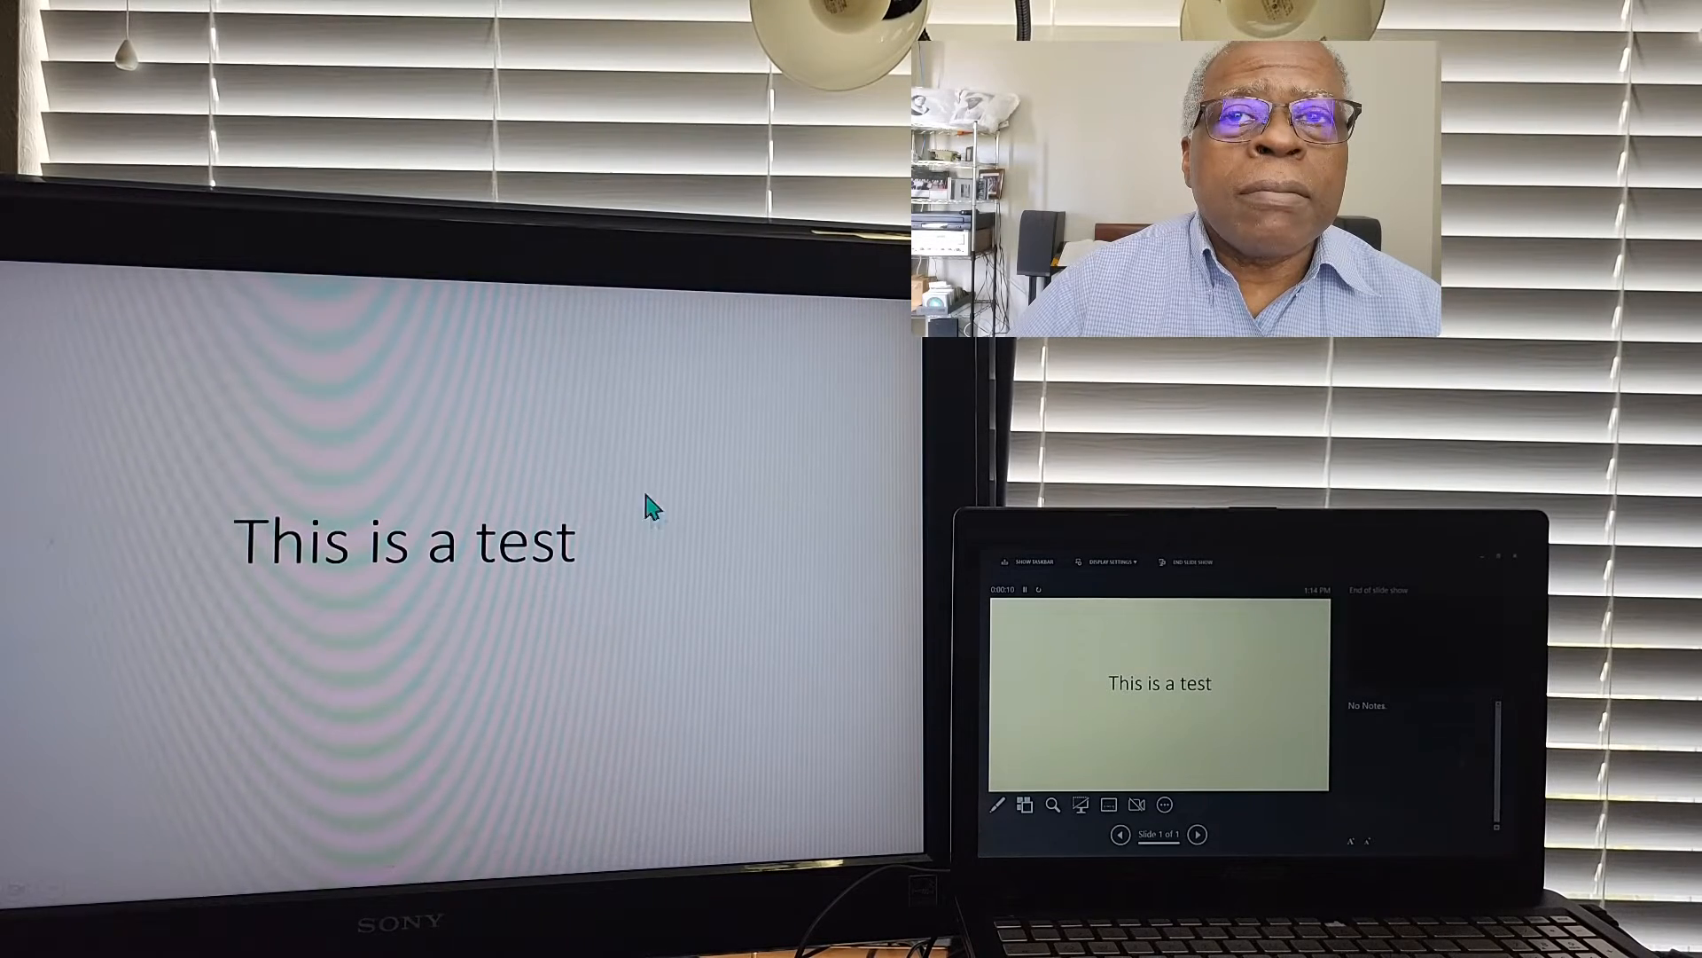
{"action": "mouse_move", "coordinate": [454, 635]}
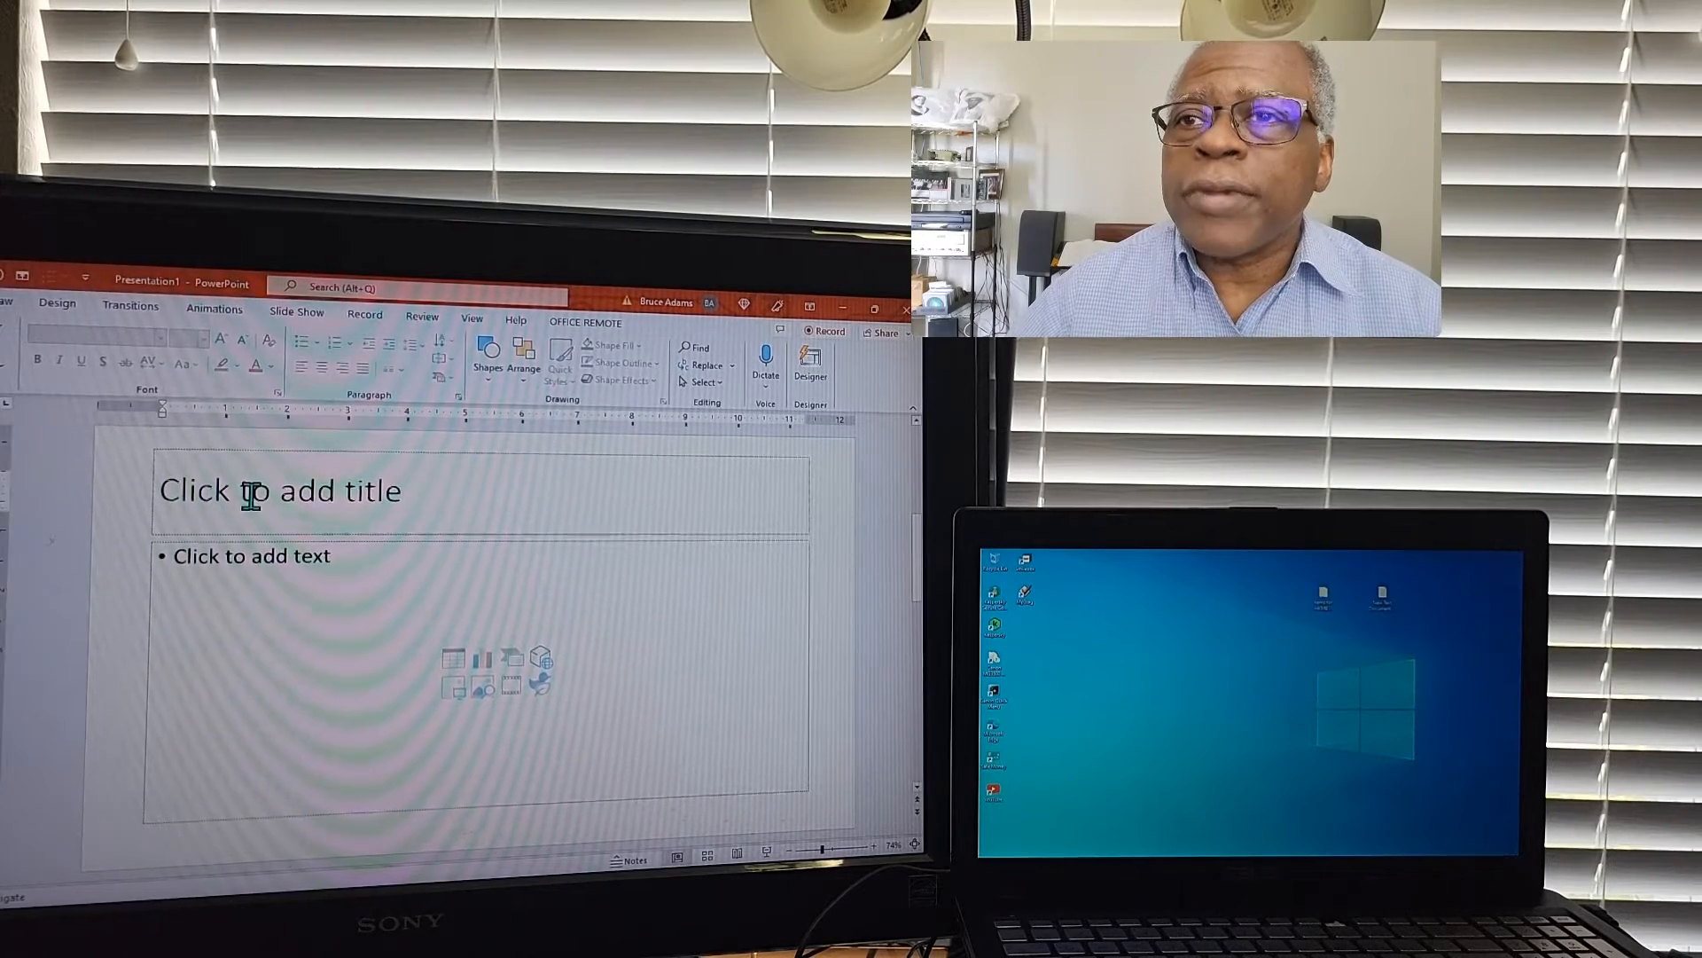
{"action": "type", "text": "asd"}
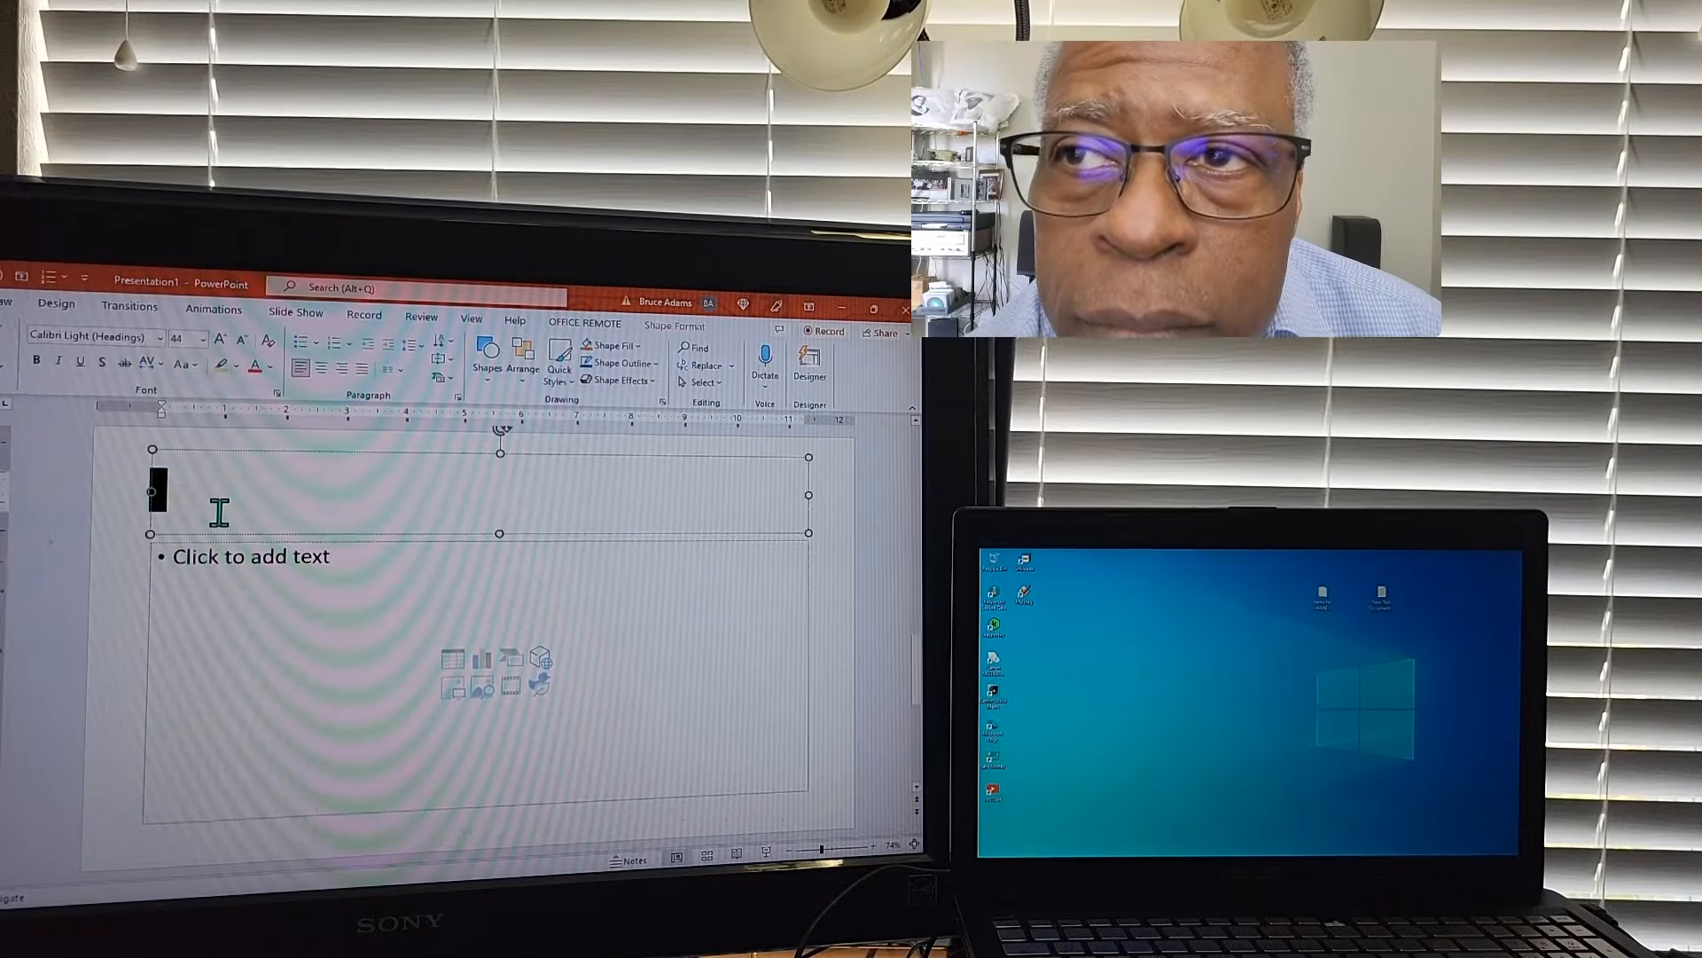
{"action": "type", "text": "xcbvxcvxv"}
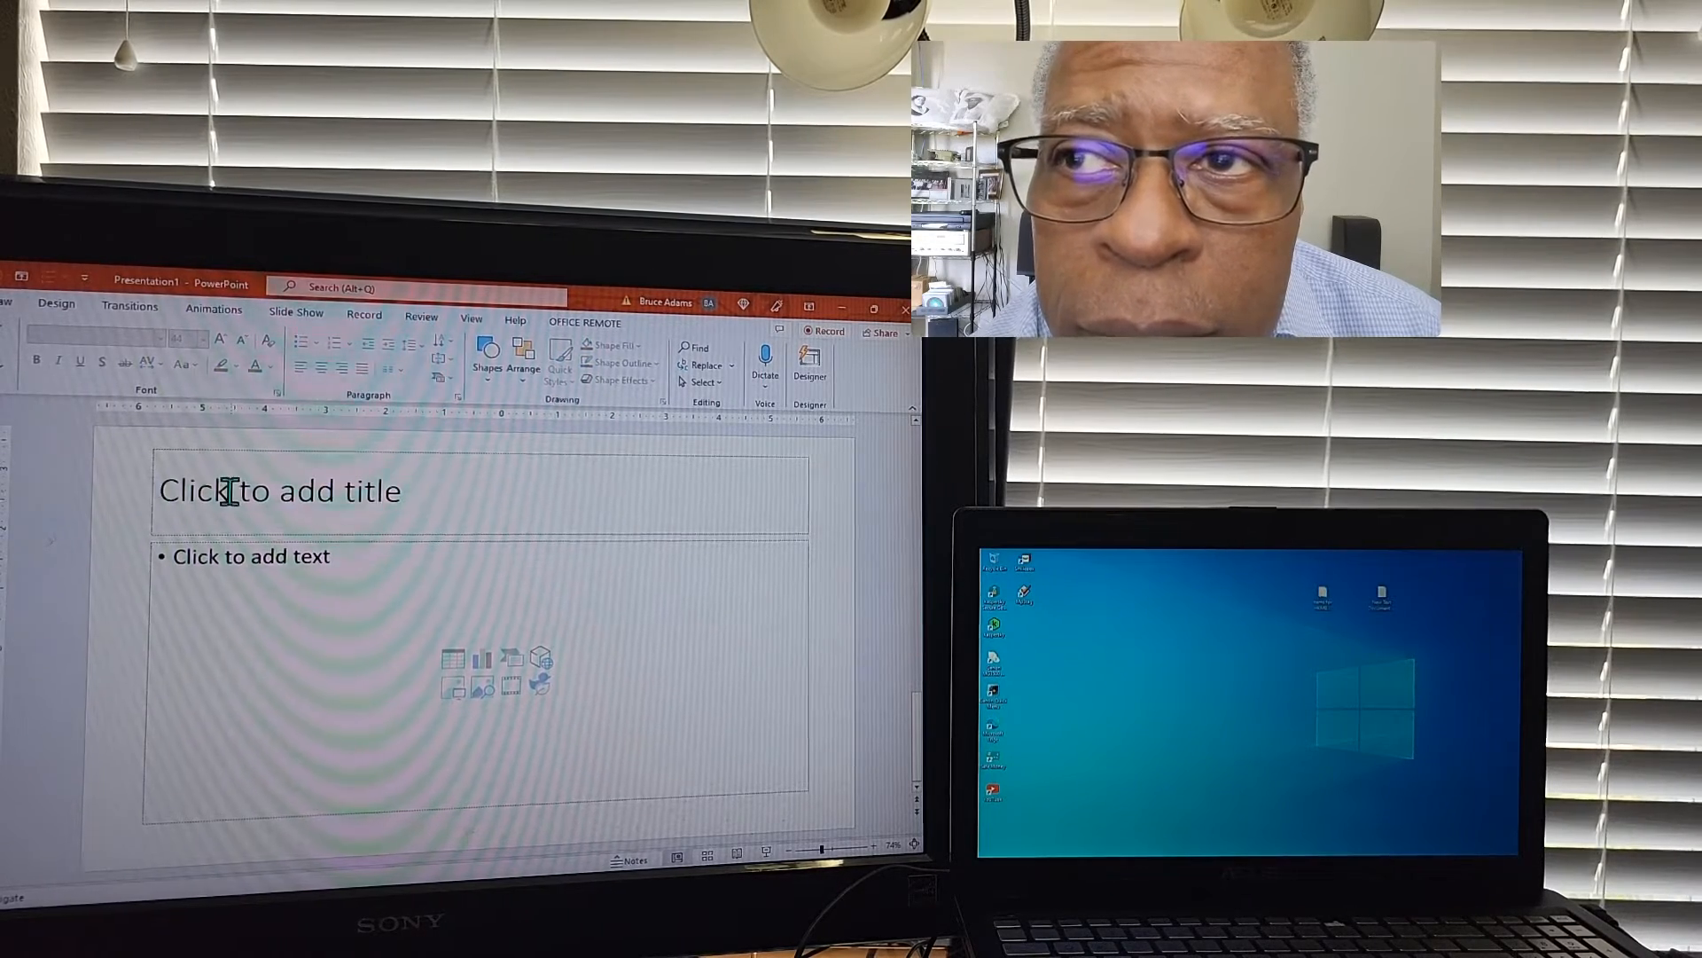
{"action": "type", "text": "ertretret"}
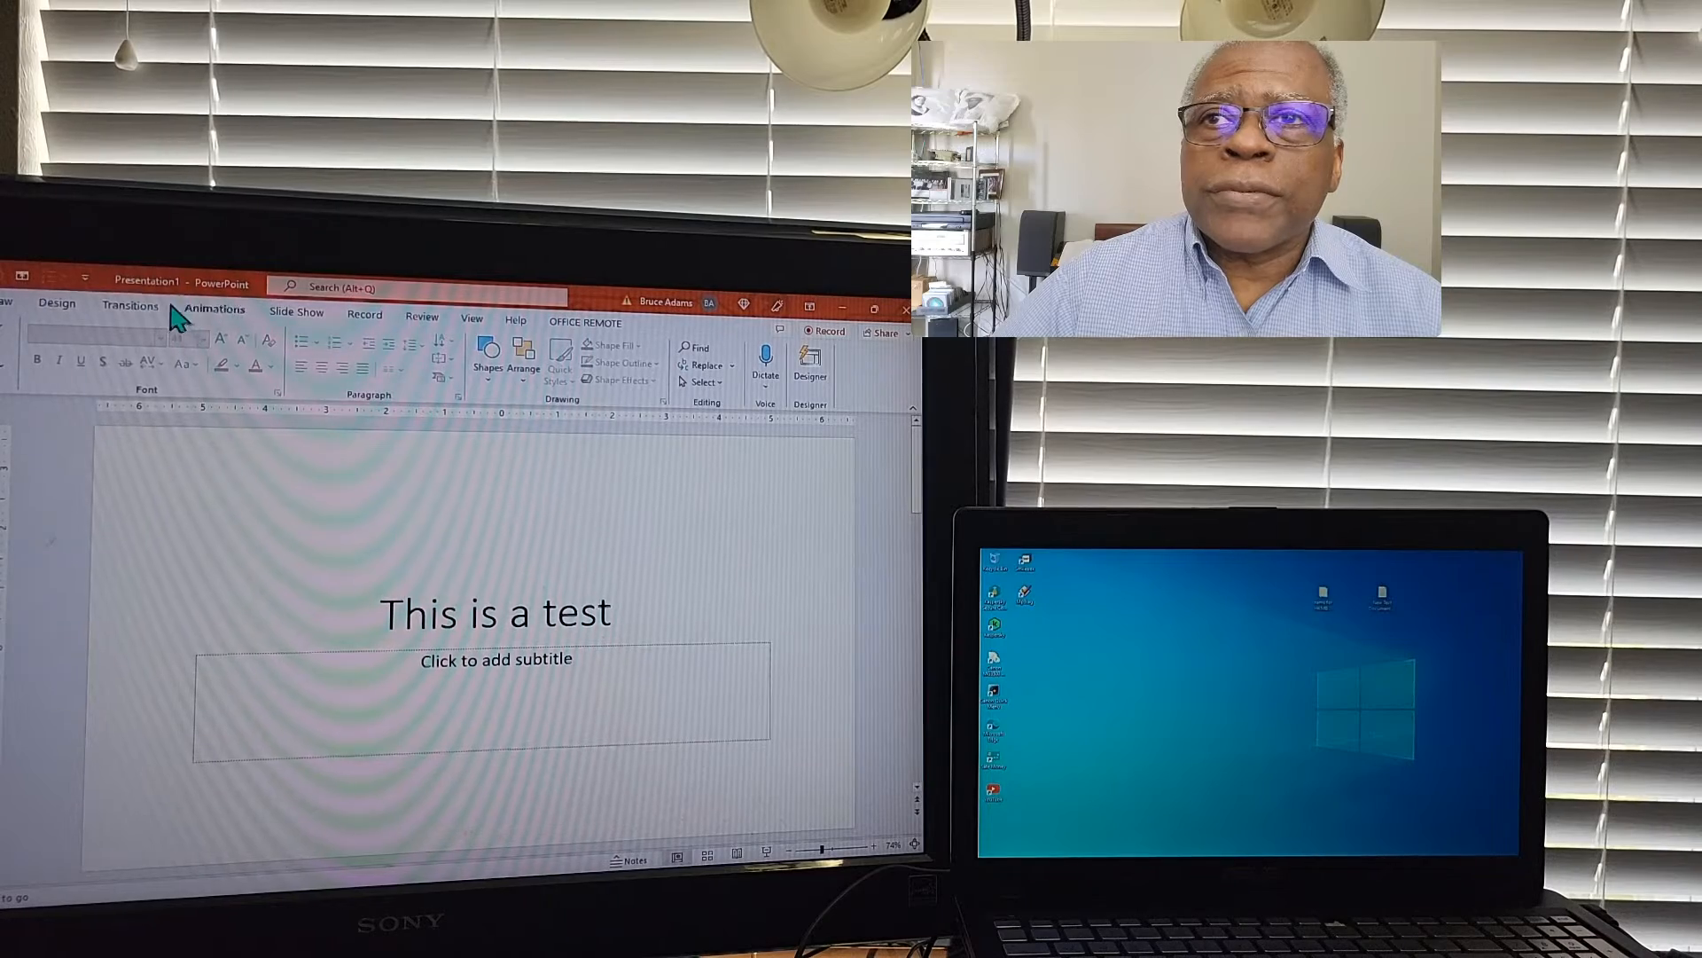
- Start the slide show from the beginning and advance to slide 4 of 4 in Presenter View
{"action": "left_click", "coordinate": [296, 312]}
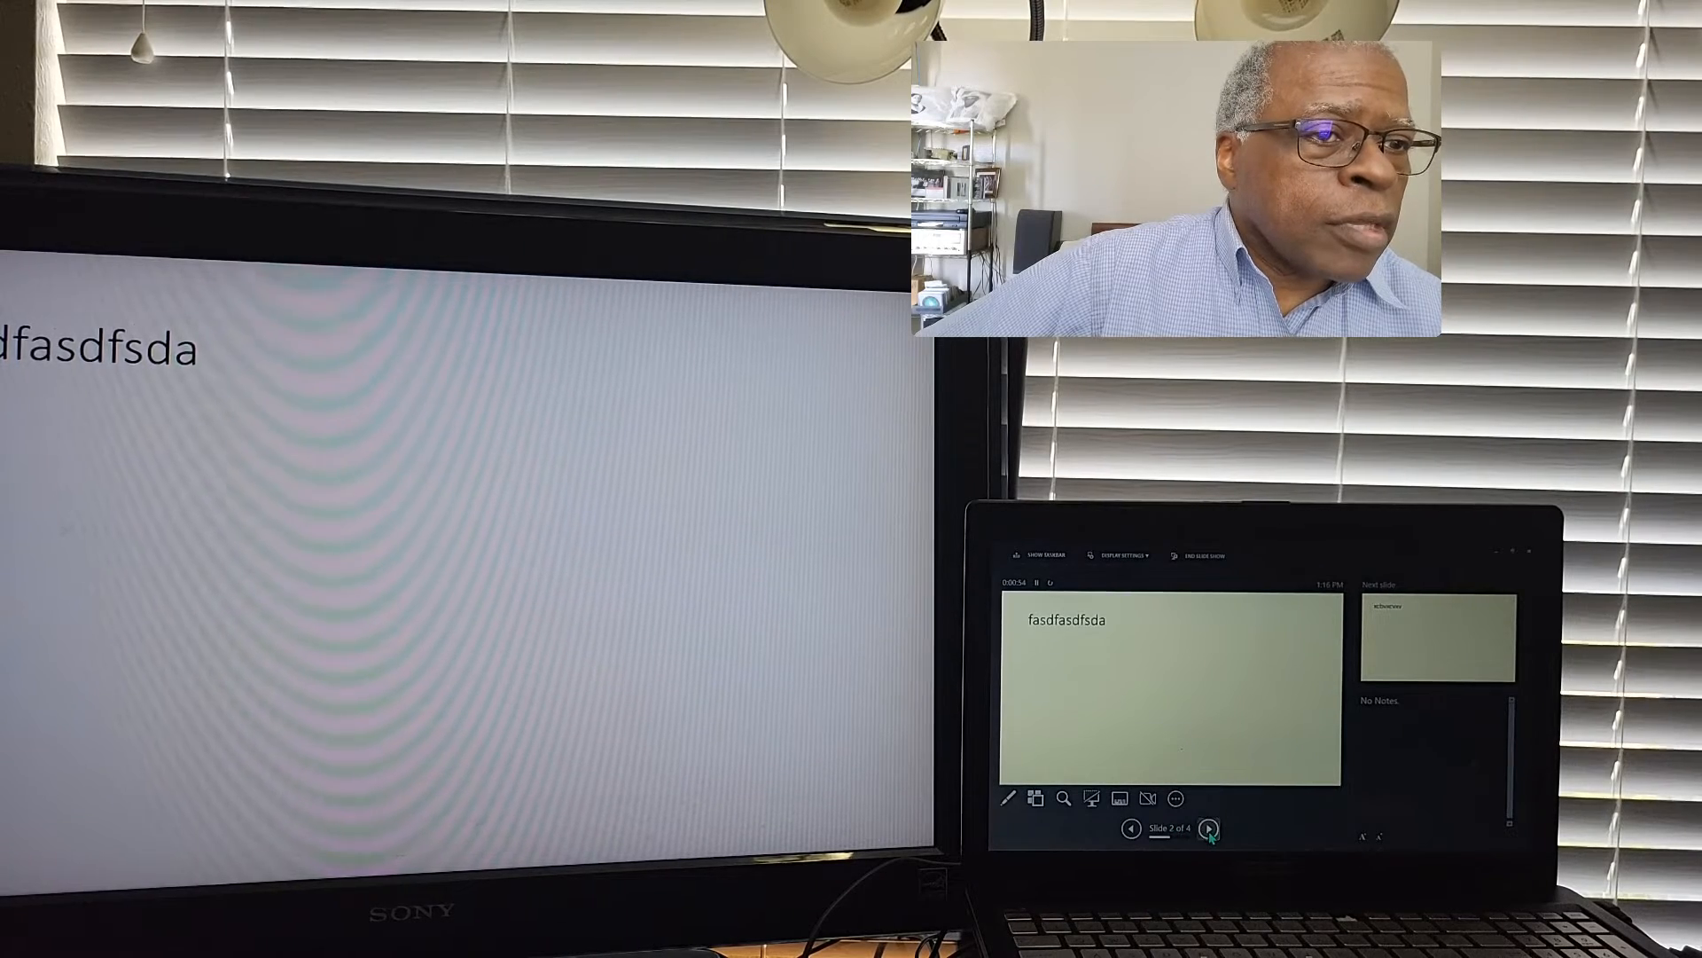
{"action": "left_click", "coordinate": [1208, 828]}
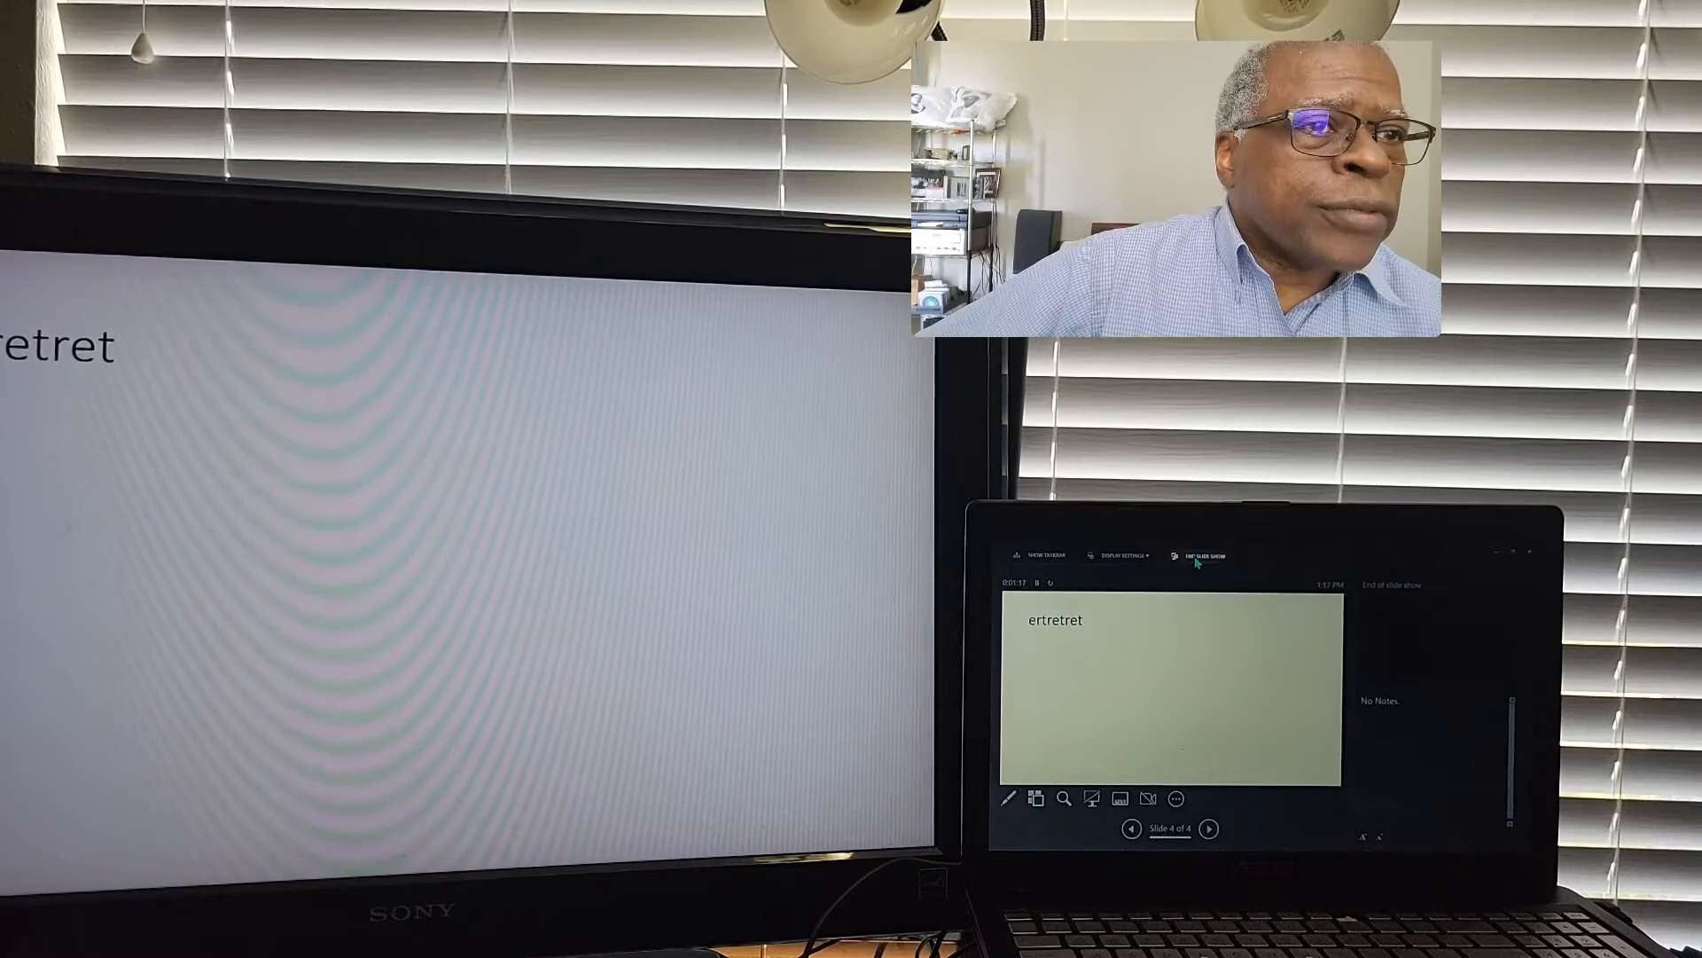
- End the show, restart it, and swap Presenter View onto the TV with the slide on the laptop
{"action": "left_click", "coordinate": [1199, 555]}
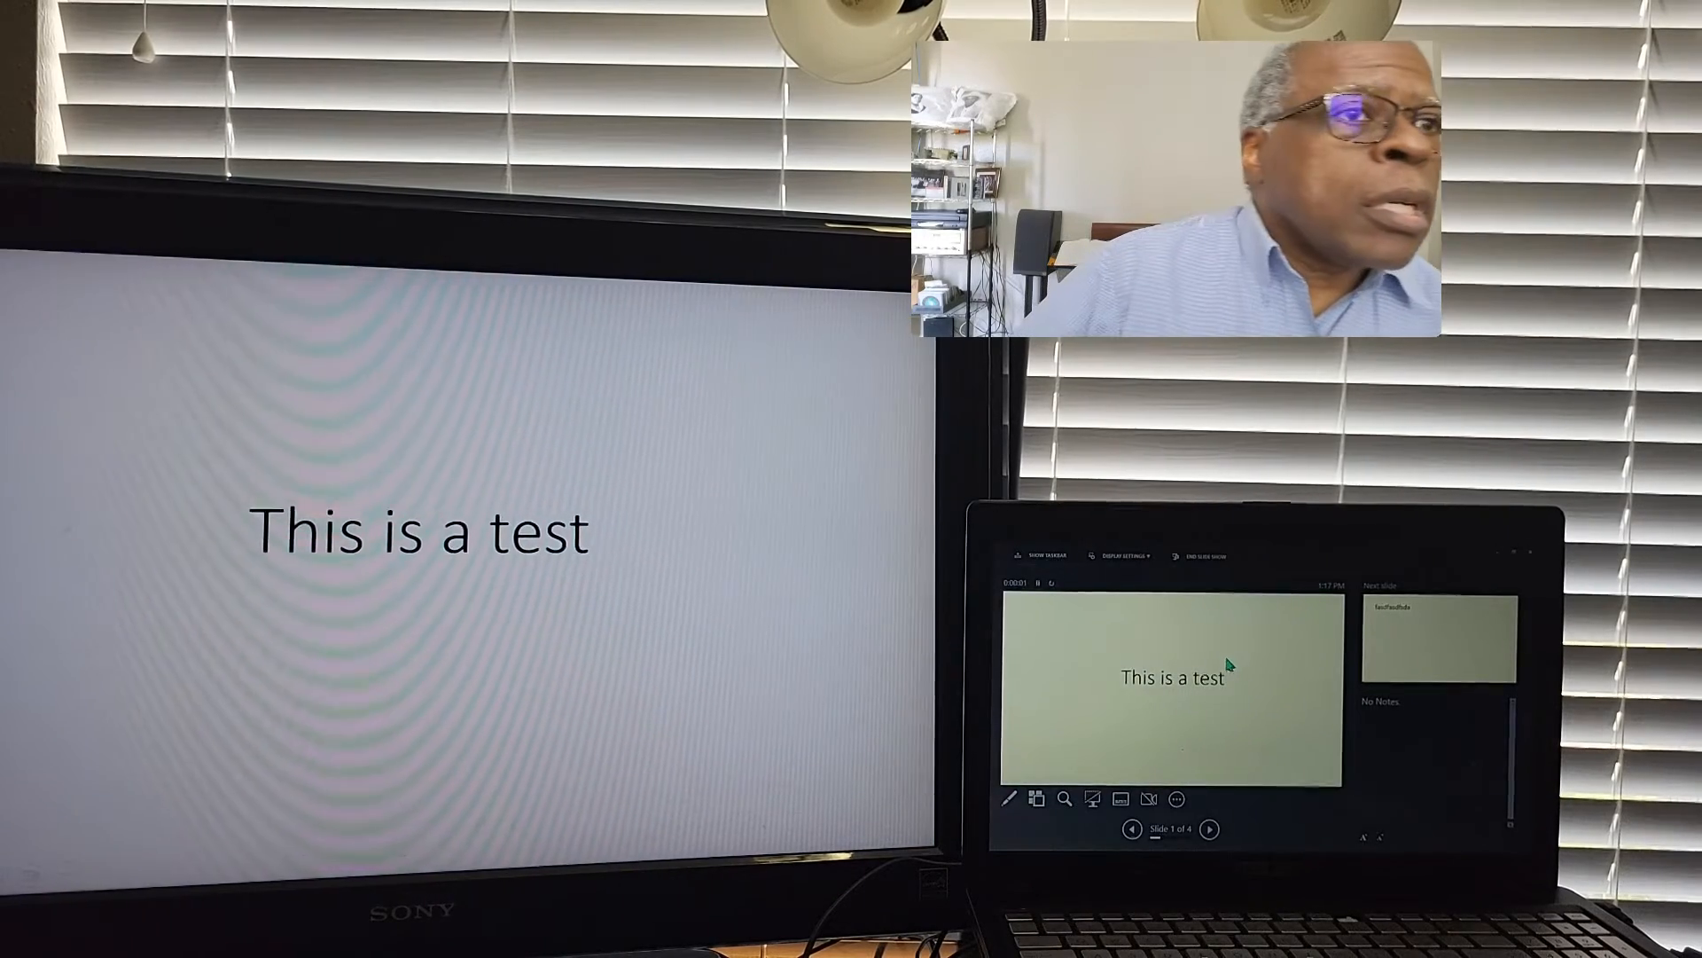
{"action": "left_click", "coordinate": [1115, 555]}
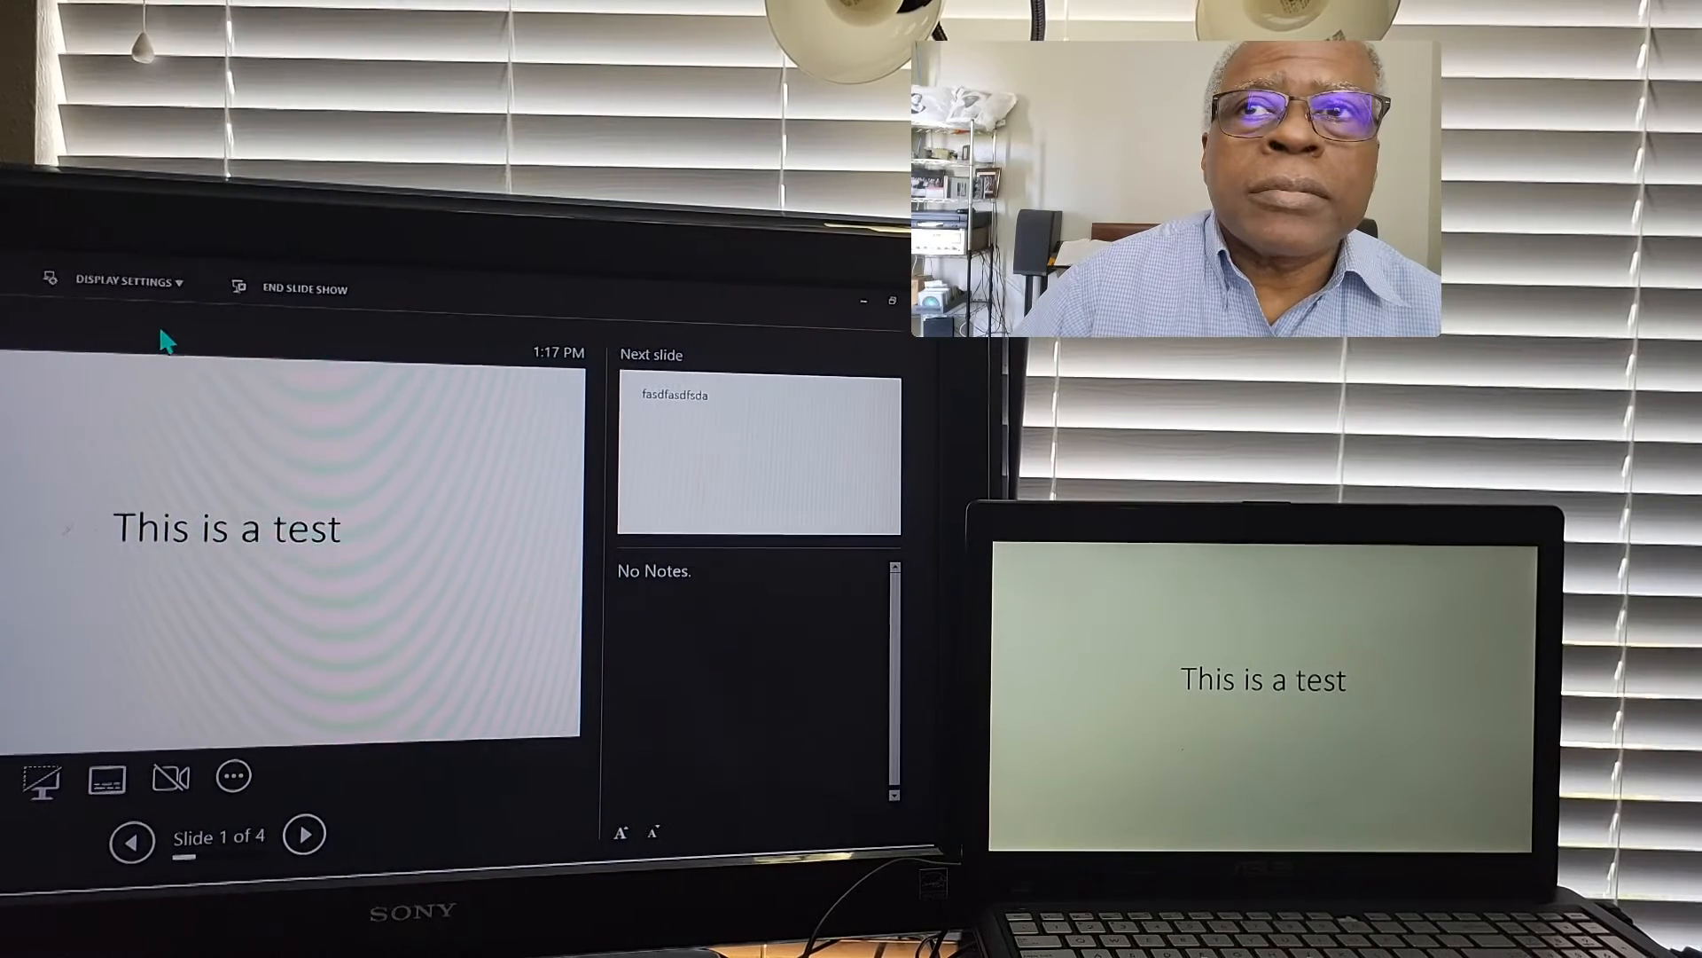
- Open Presenter View's Display Settings to duplicate the slide show on both screens
{"action": "left_click", "coordinate": [124, 282]}
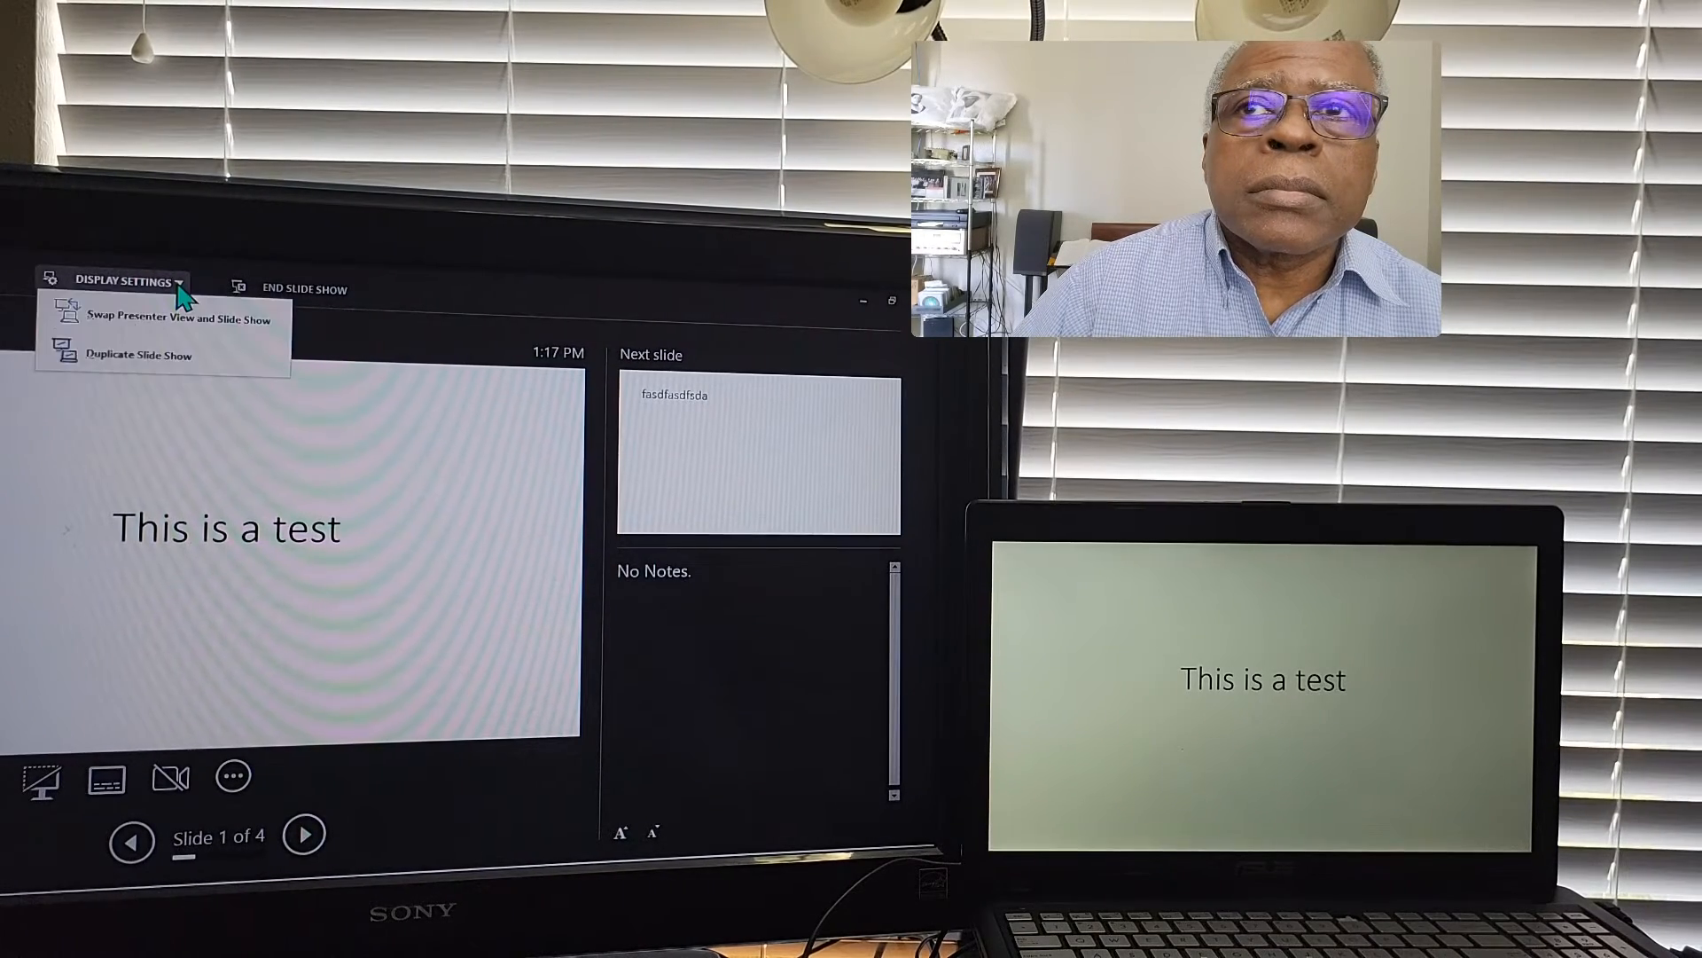
{"action": "mouse_move", "coordinate": [149, 367]}
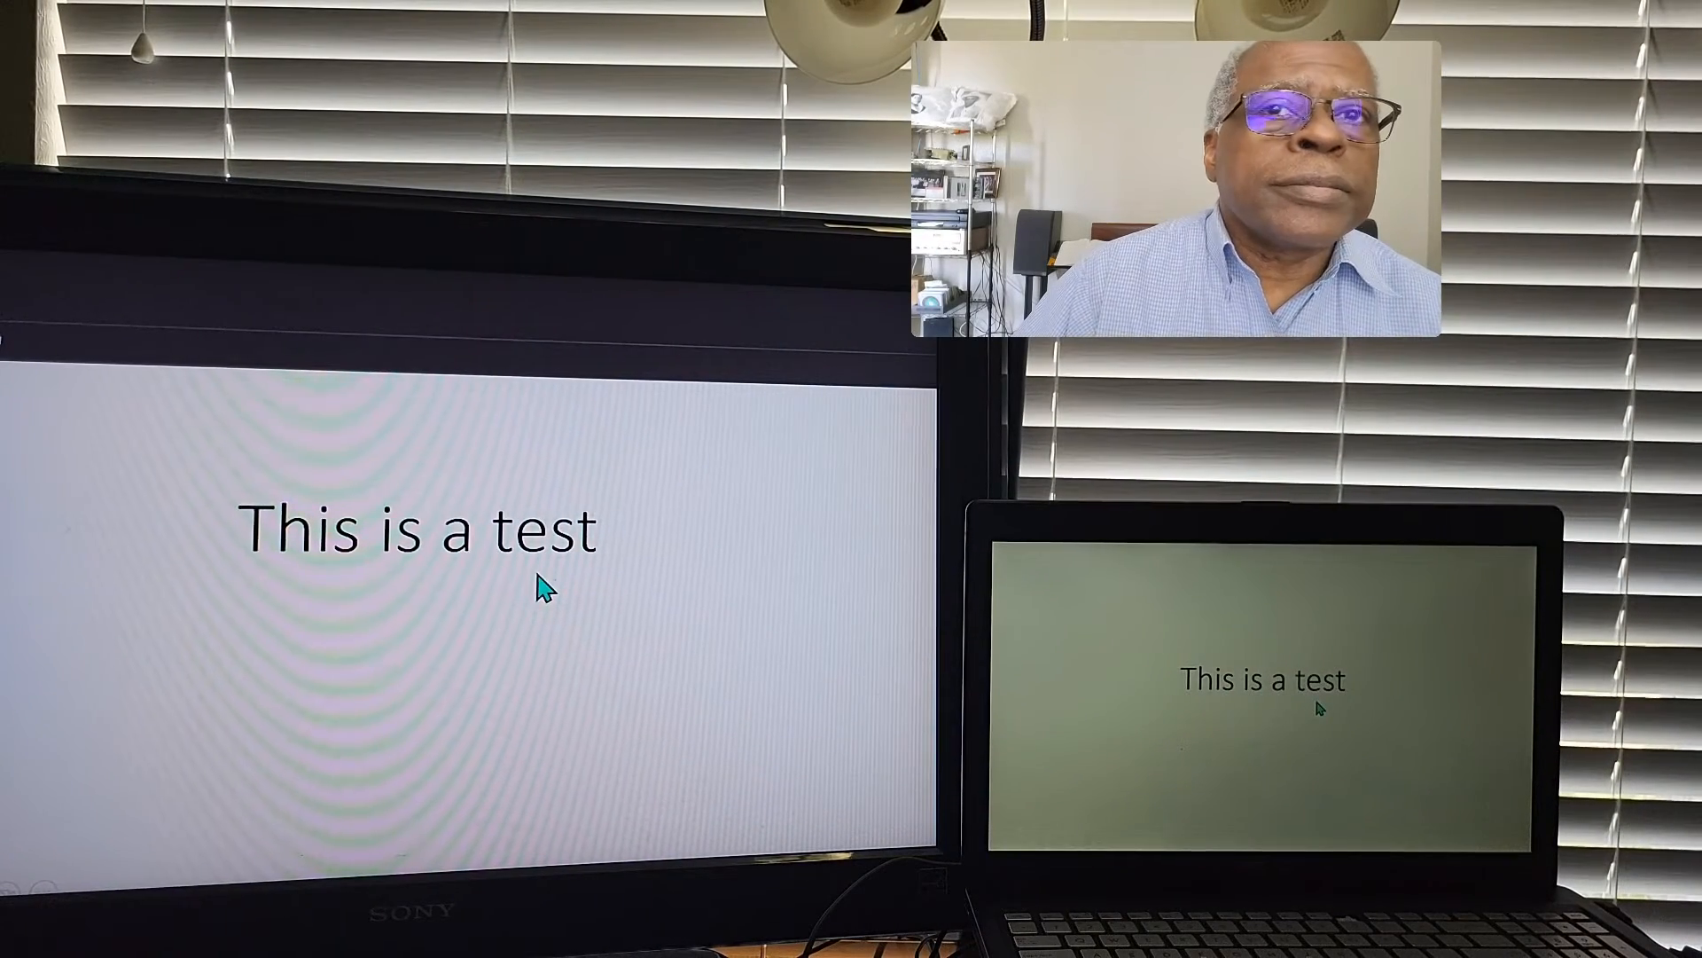
- End the slide show from the slide's context menu, returning to editing view on the TV
{"action": "right_click", "coordinate": [543, 592]}
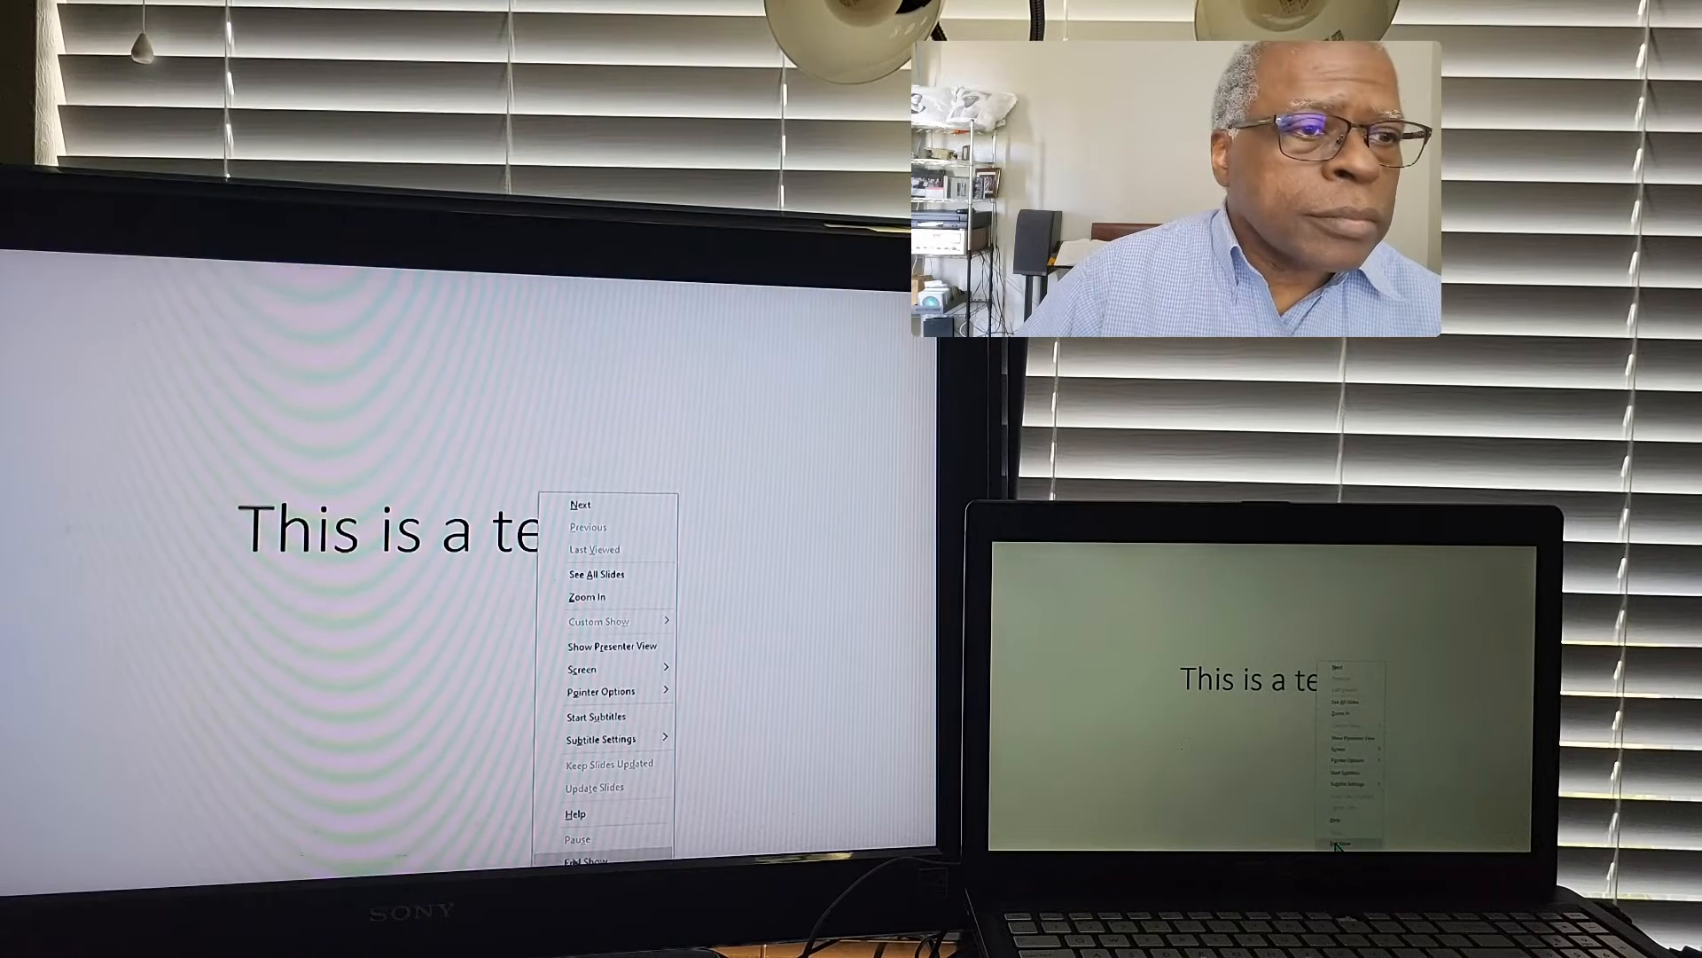
{"action": "left_click", "coordinate": [585, 858]}
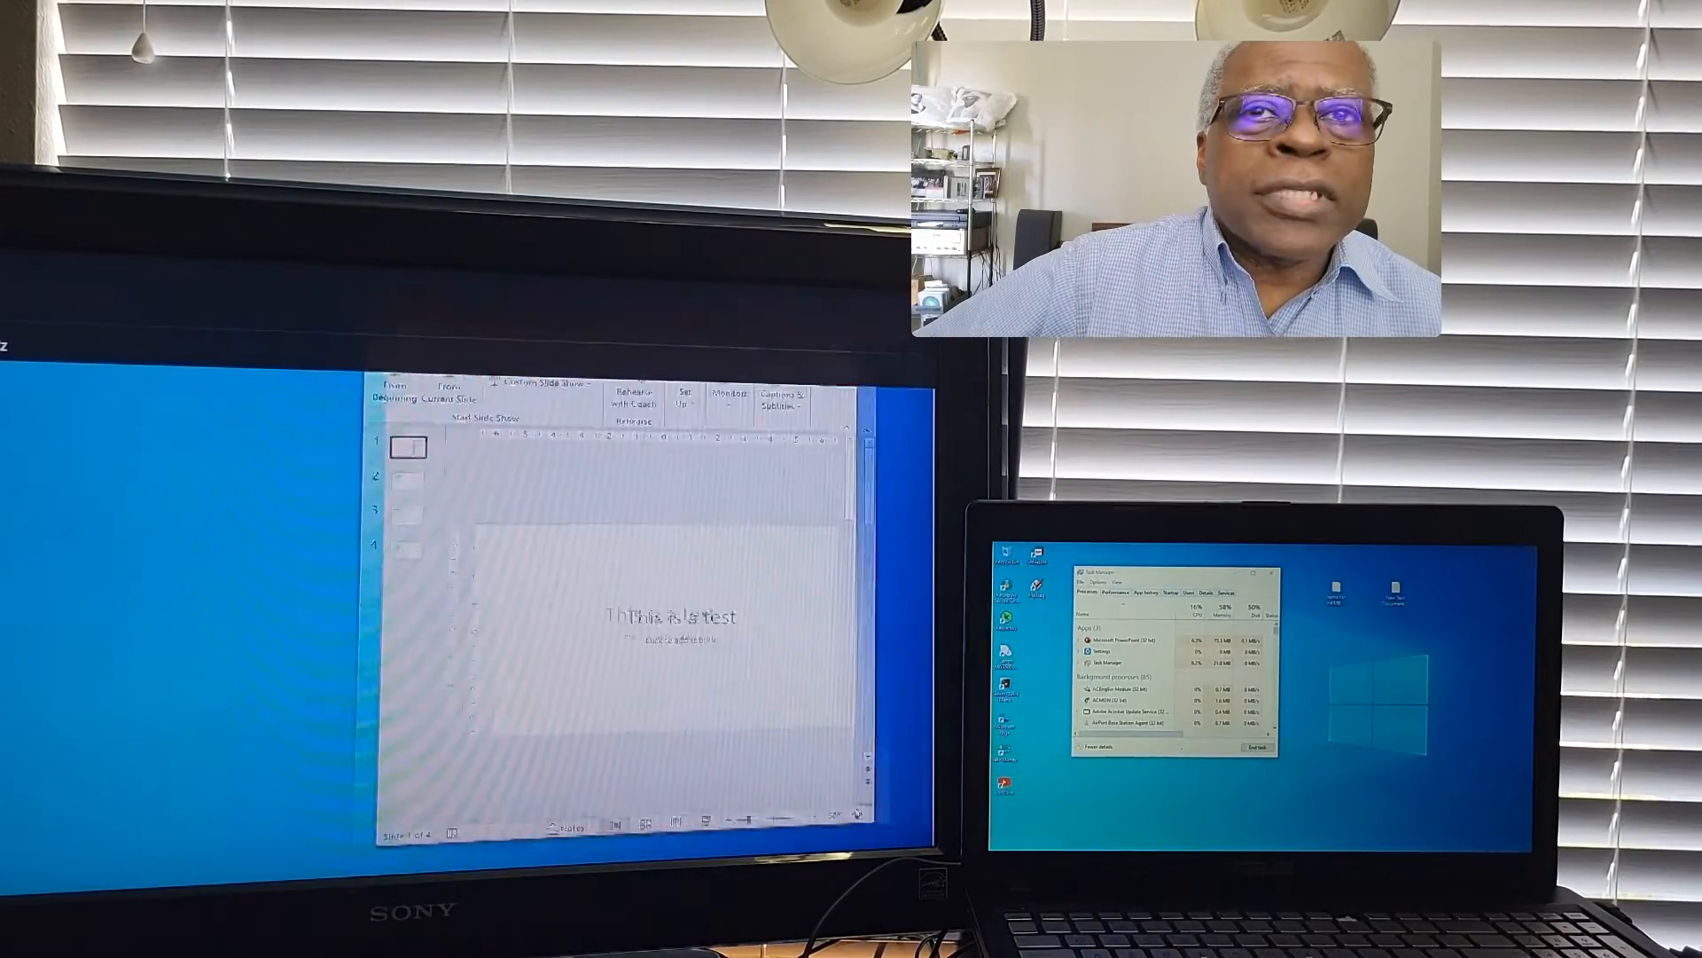
- Maximize PowerPoint on the TV and list the show's monitor choices: Automatic, Primary Monitor, SONY TV
{"action": "left_click", "coordinate": [569, 364]}
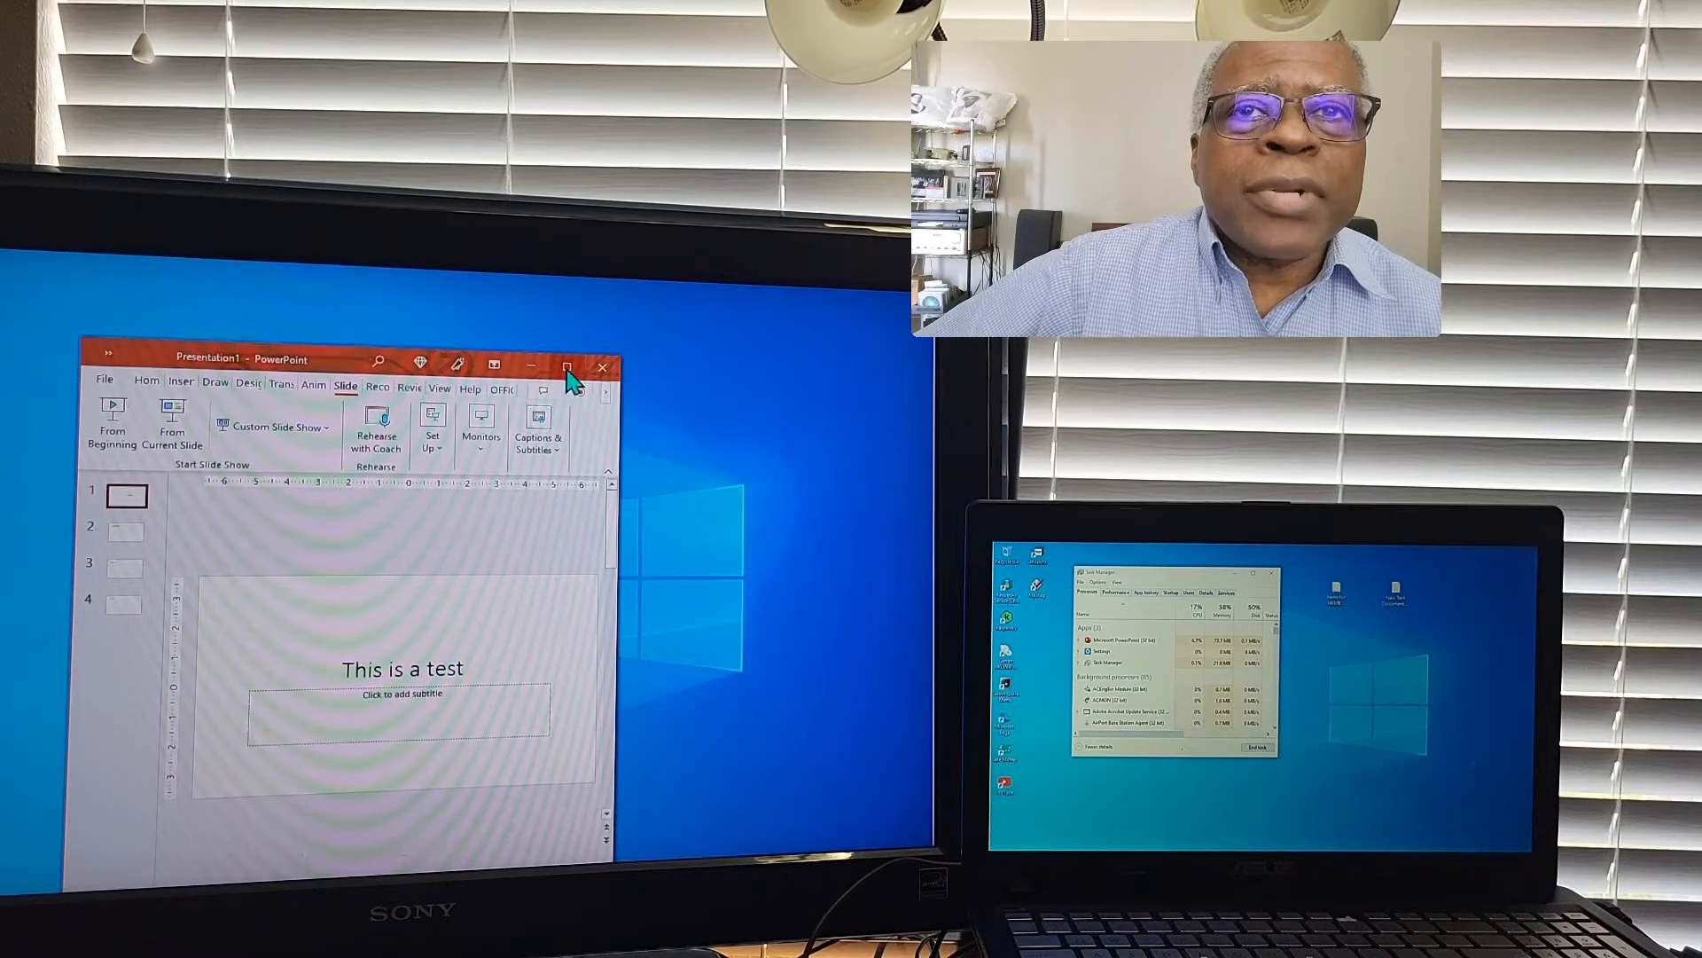
{"action": "left_click", "coordinate": [568, 366]}
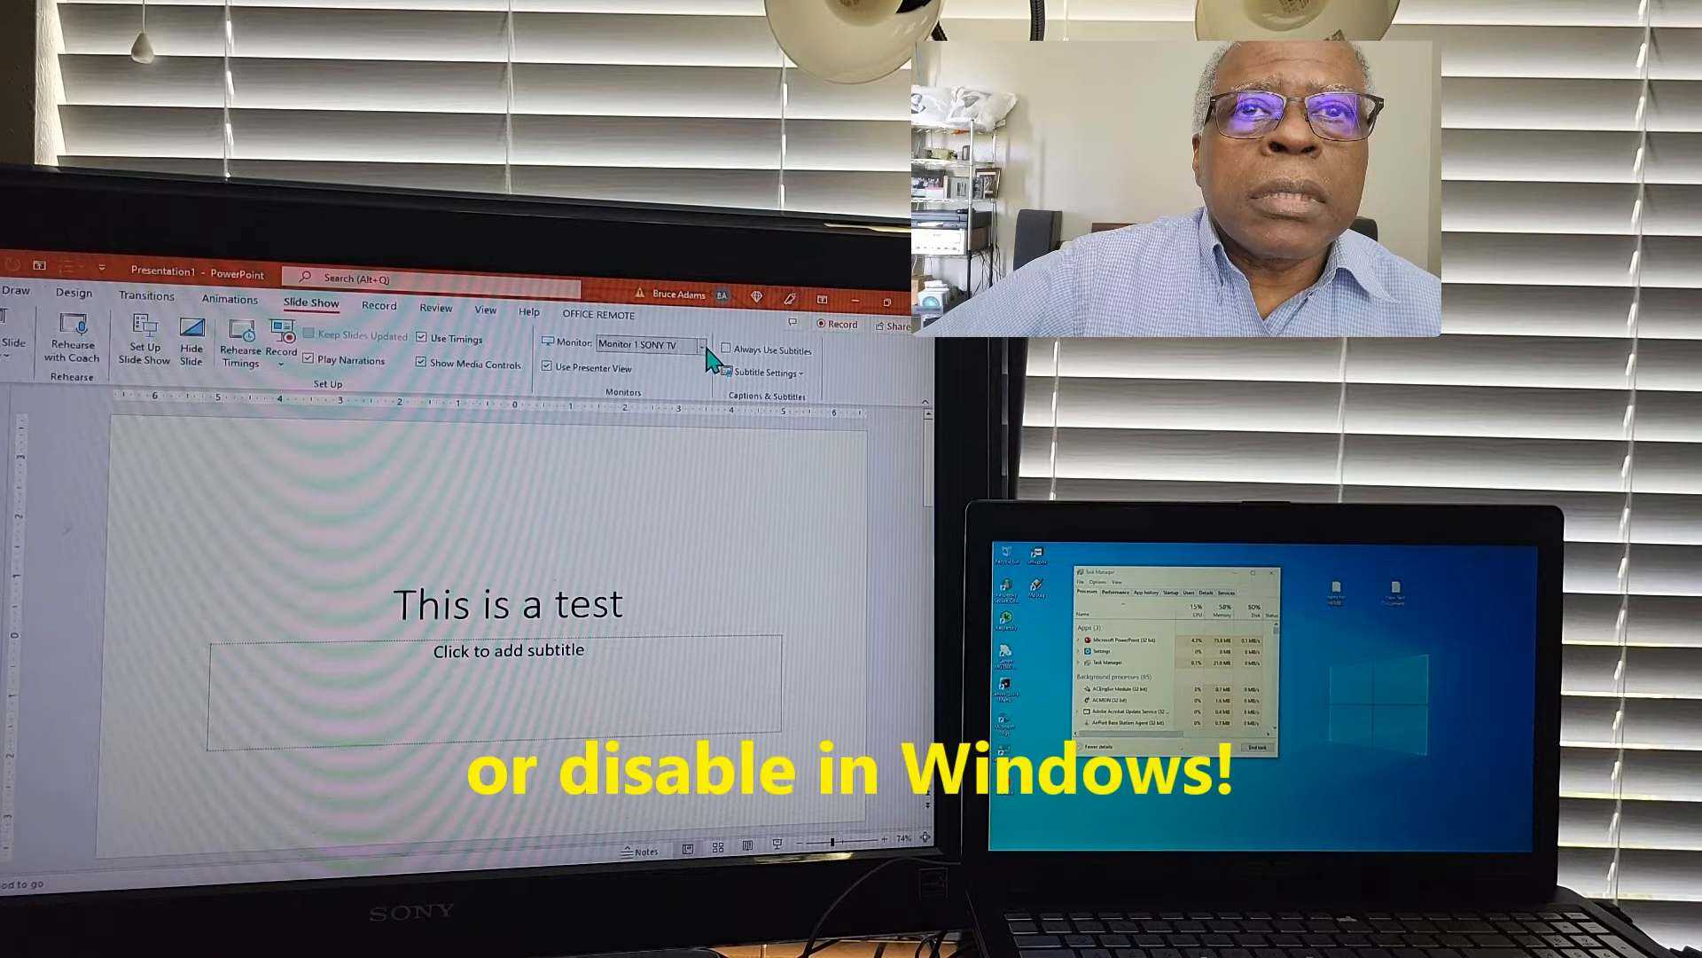
{"action": "left_click", "coordinate": [700, 344]}
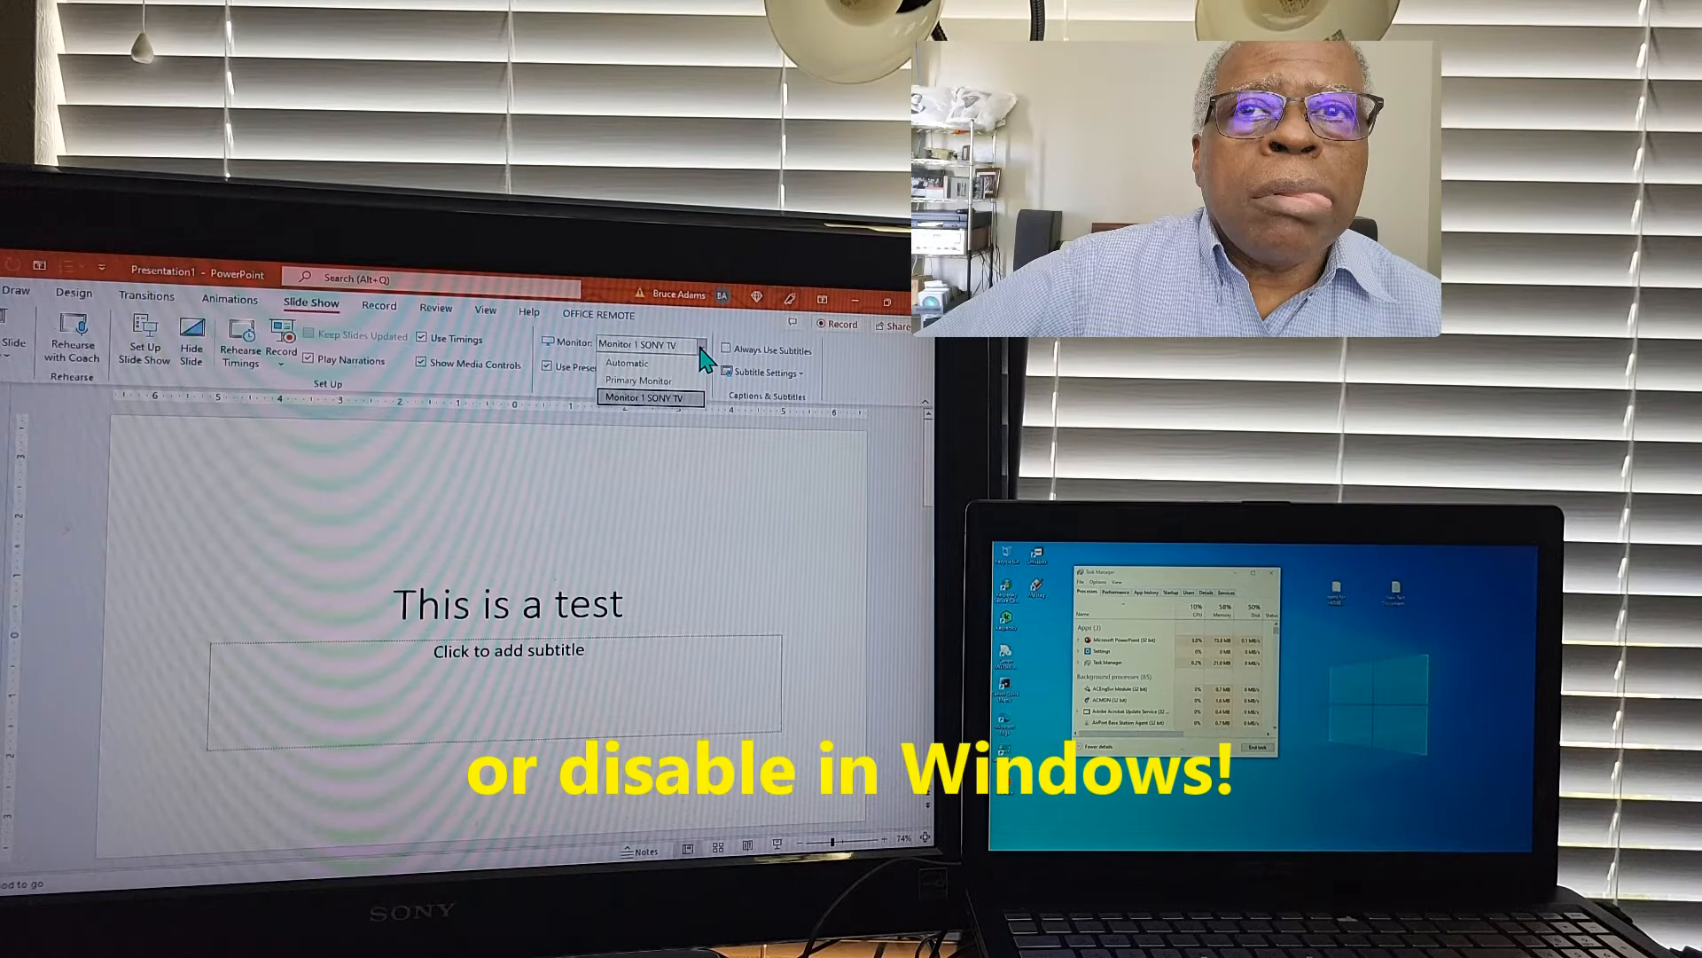